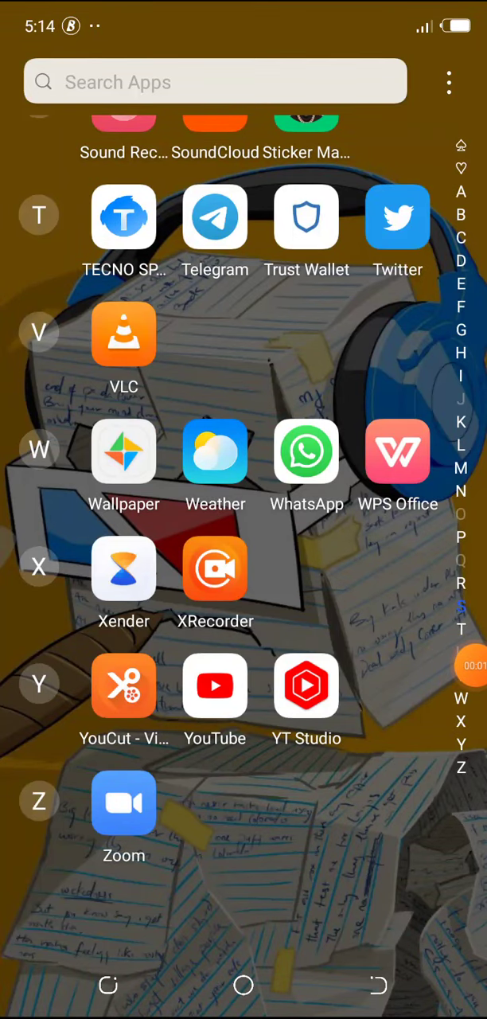
Search the app drawer for "In" so InShot appears in the results
scroll("down", 3)
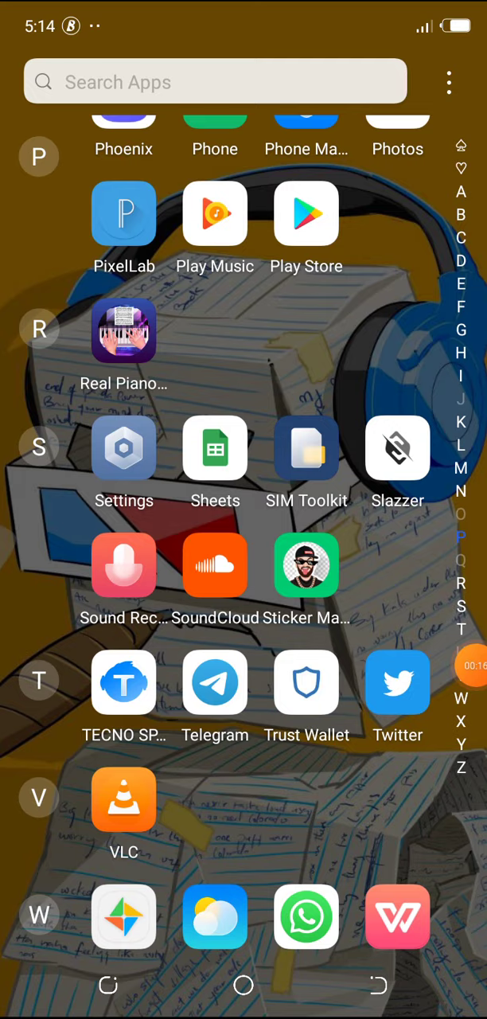
scroll("down", 3)
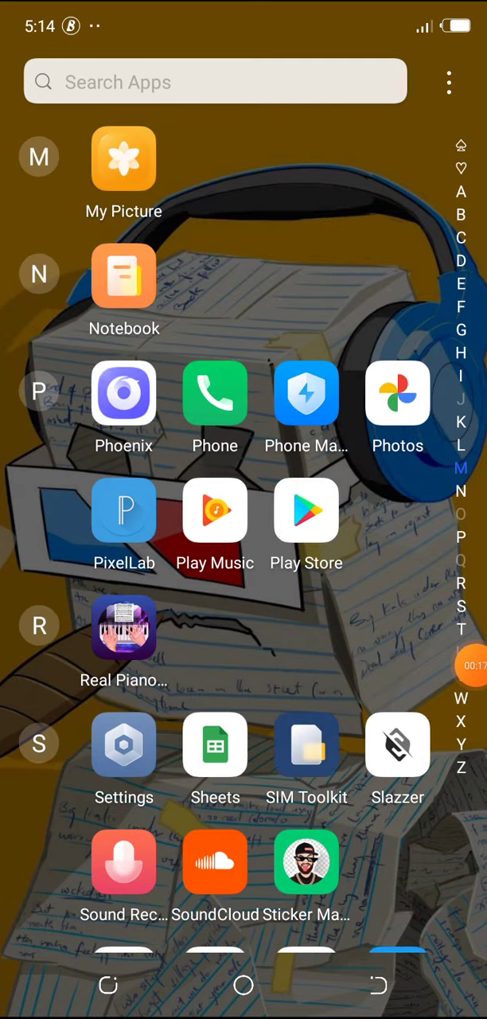
scroll("down", 3)
type("I")
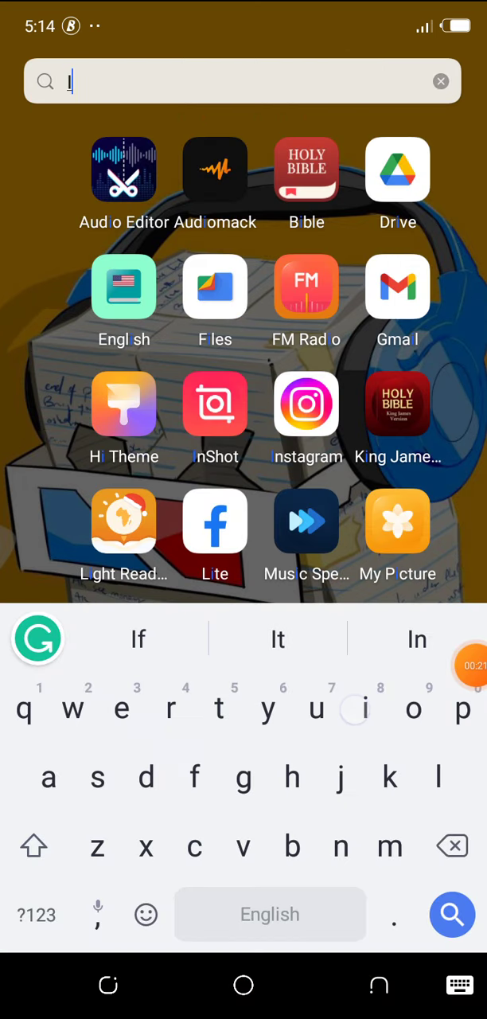
type("n")
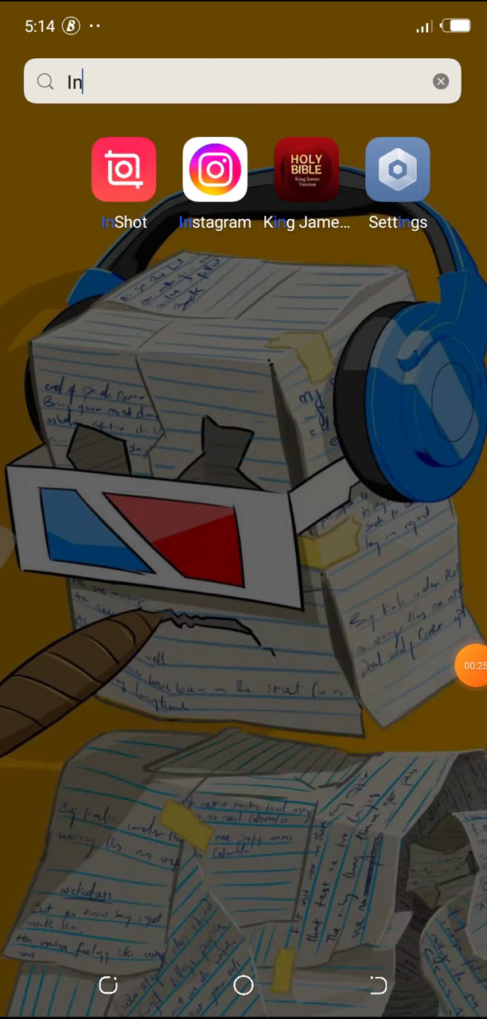
Launch InShot and start a new video project instead of opening a draft
left_click(124, 169)
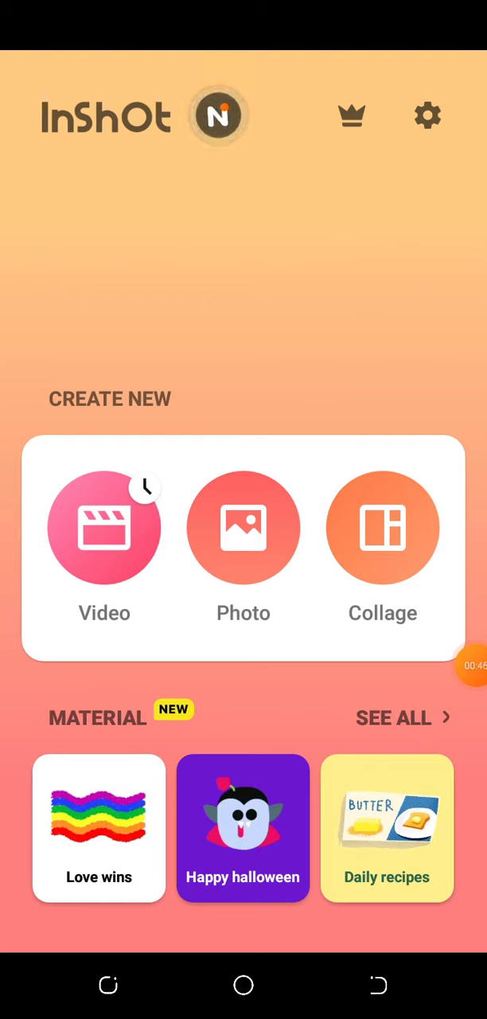
left_click(104, 528)
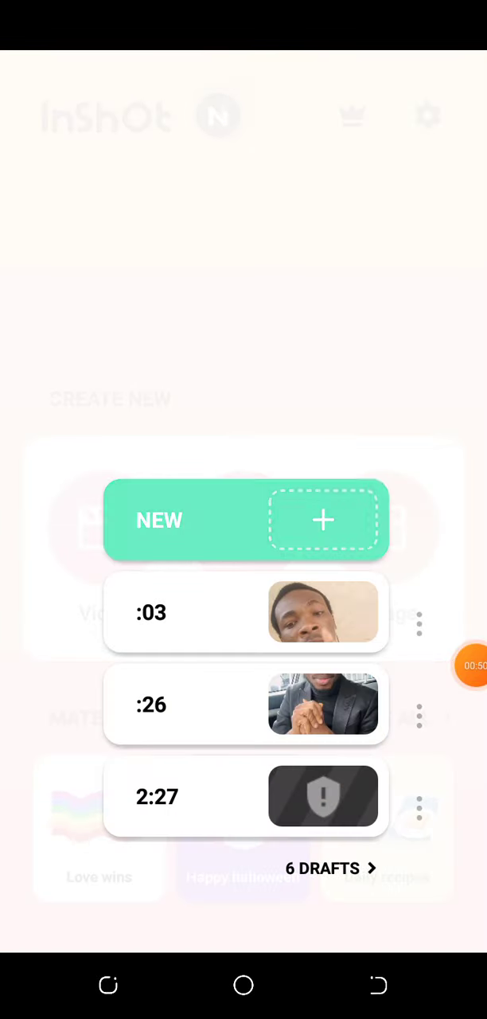
left_click(324, 520)
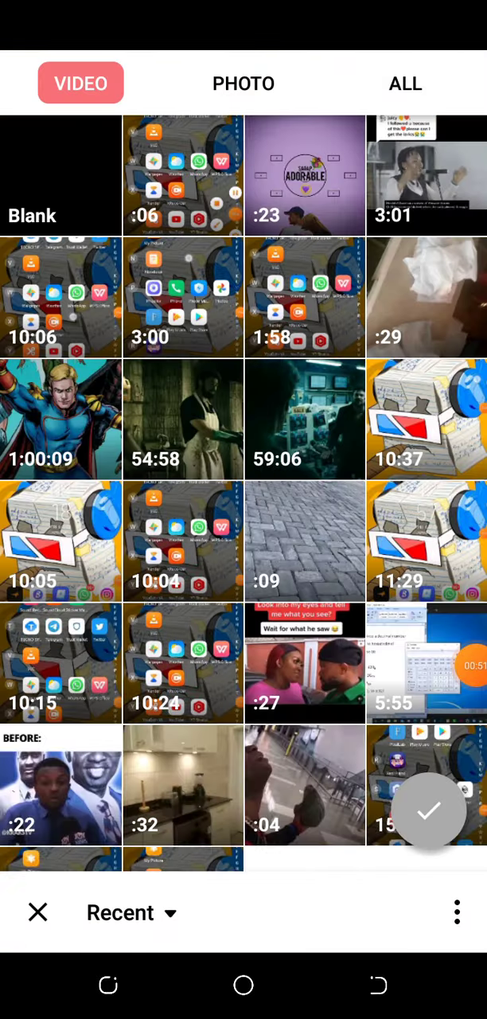
In the Photo tab, select the snake, lion, skull, elephant and dollar emblem images
left_click(243, 83)
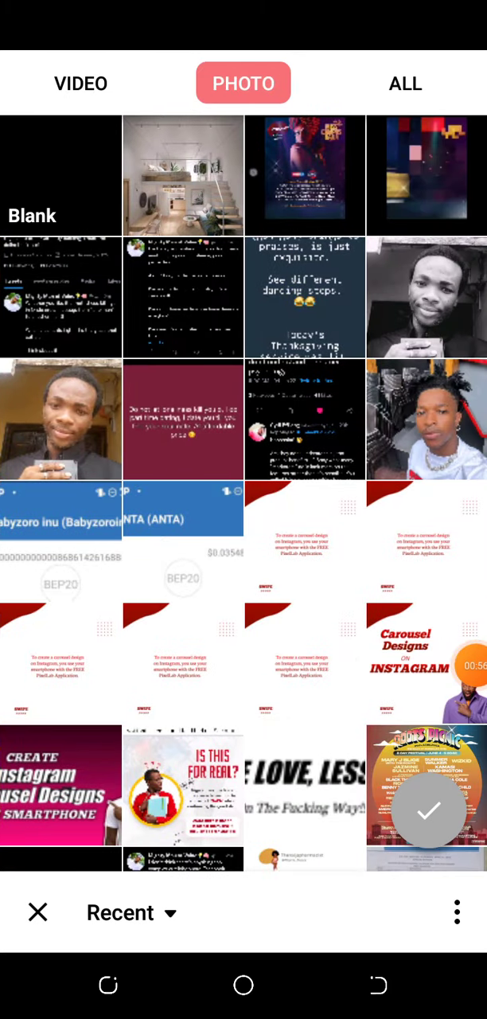
scroll("down", 3)
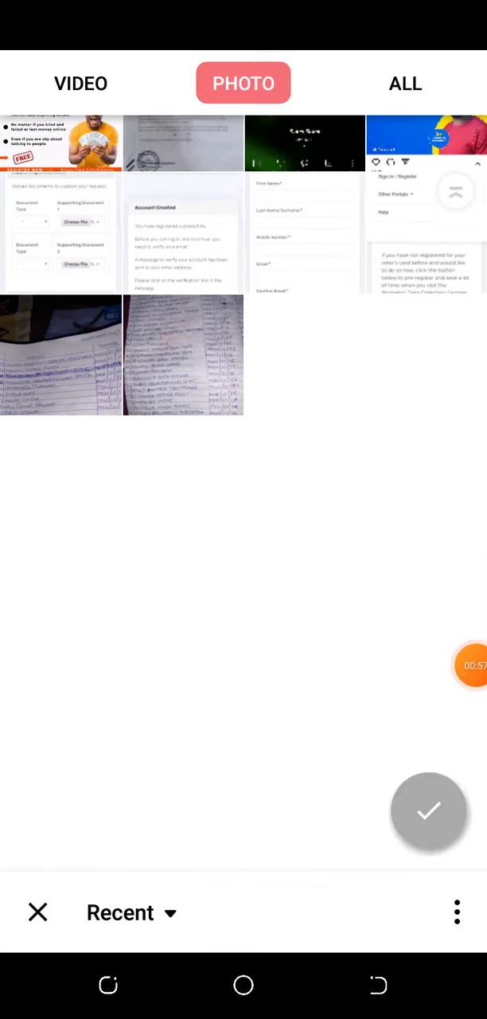
scroll("down", 3)
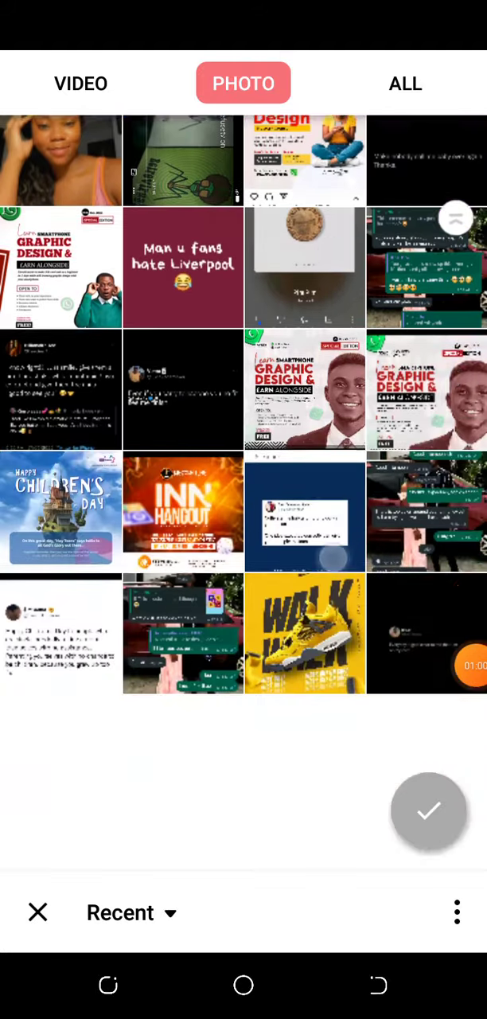
scroll("down", 3)
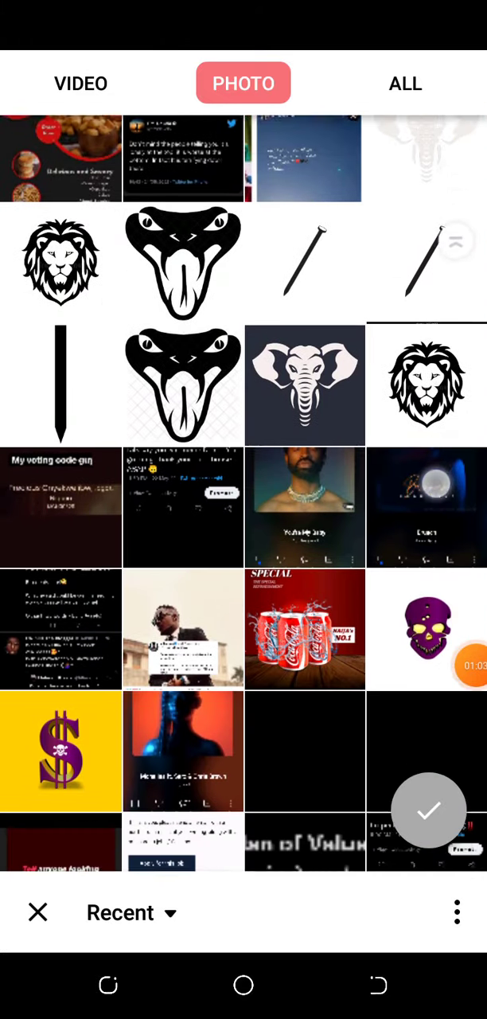
scroll("down", 3)
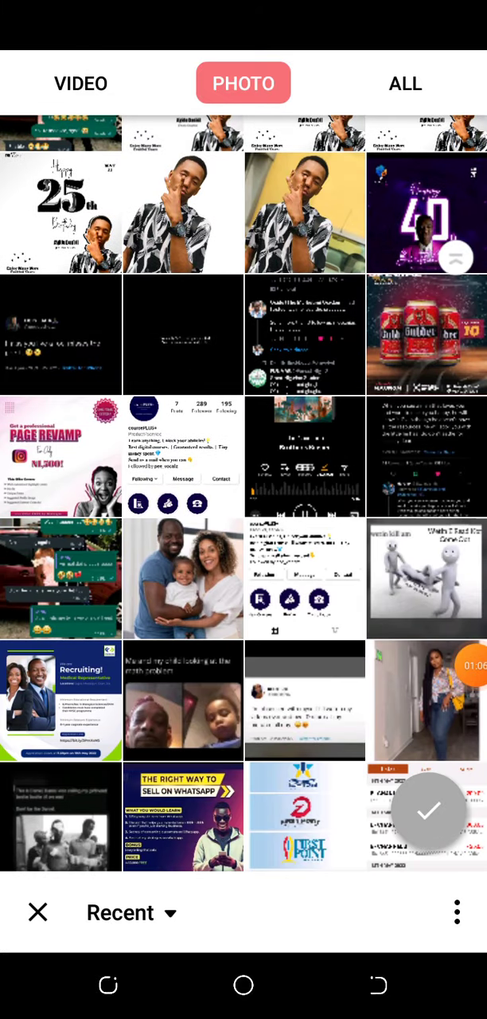
scroll("down", 3)
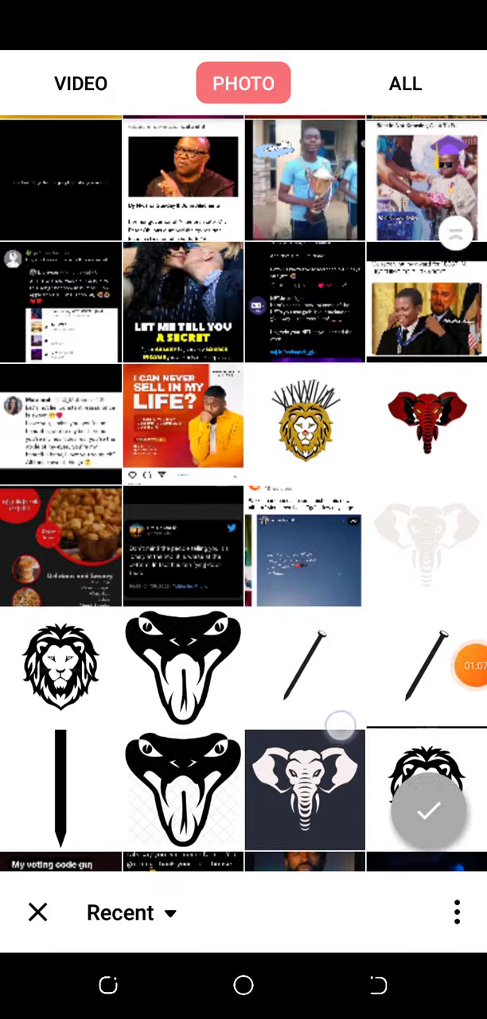
scroll("down", 3)
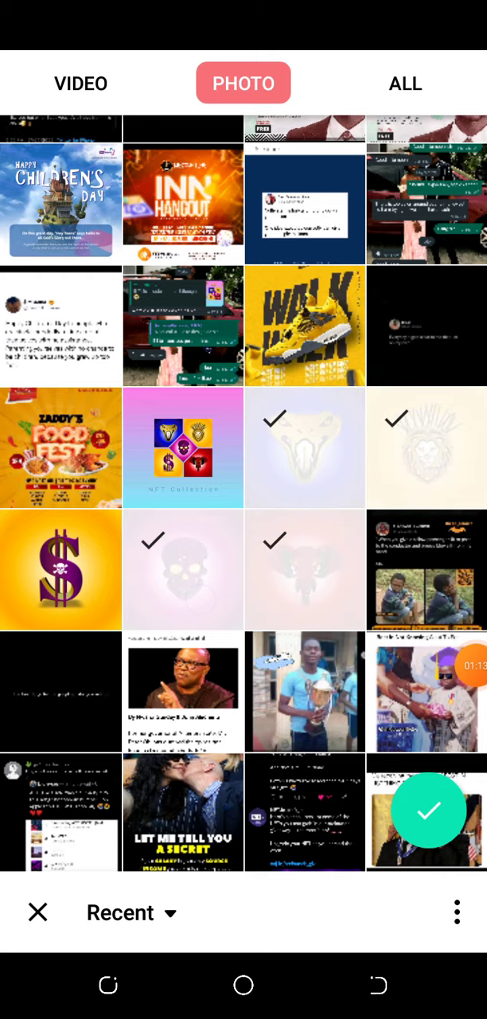
scroll("down", 3)
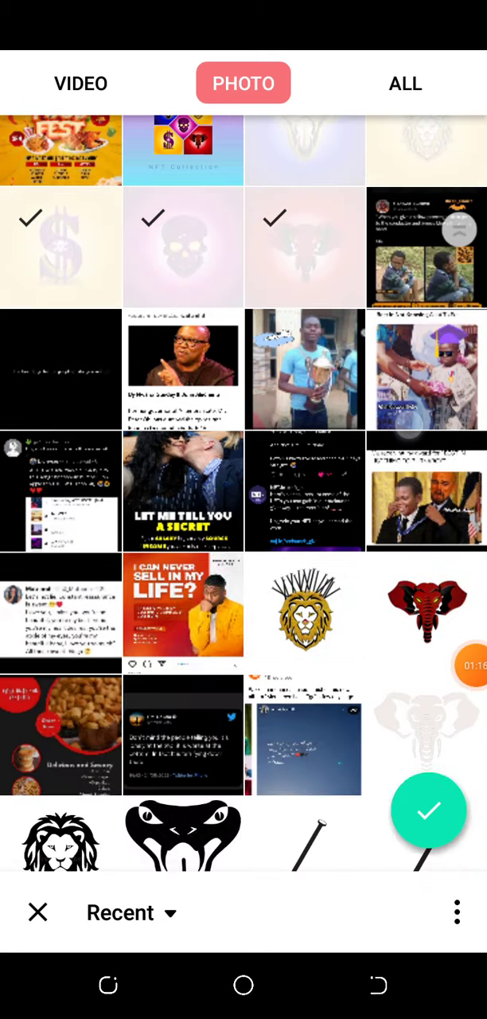
scroll("down", 3)
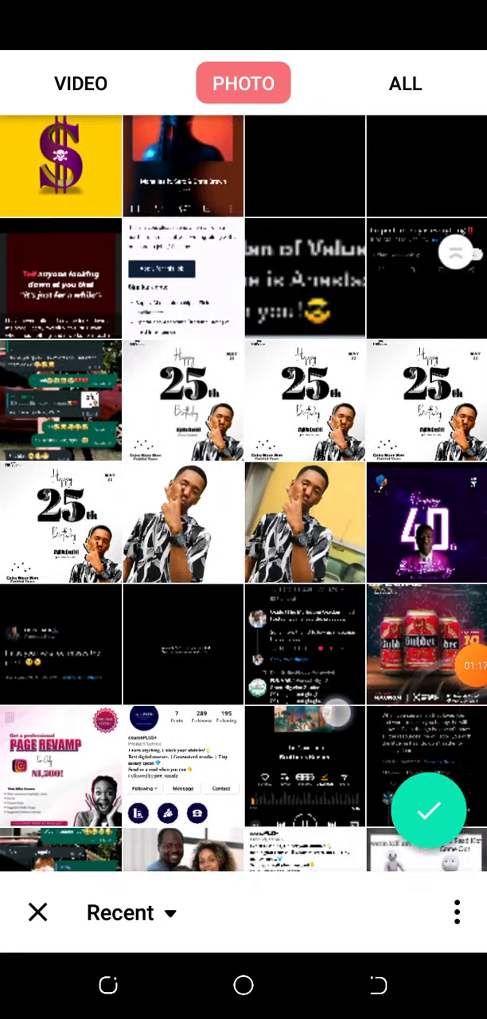
scroll("down", 3)
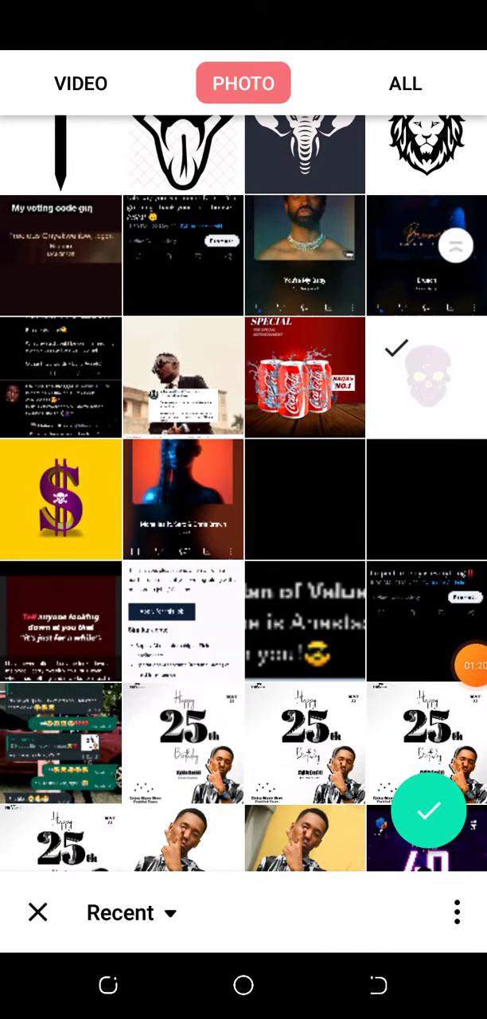
scroll("down", 3)
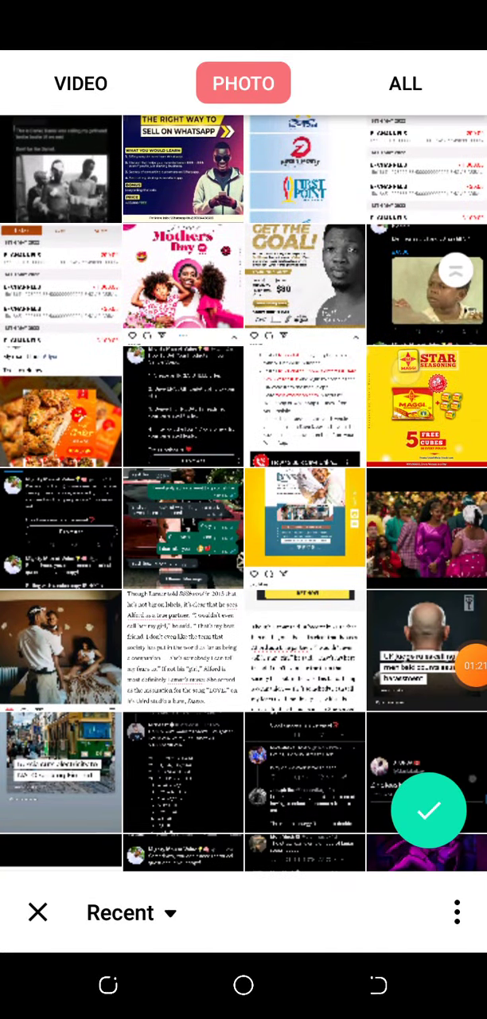
scroll("down", 3)
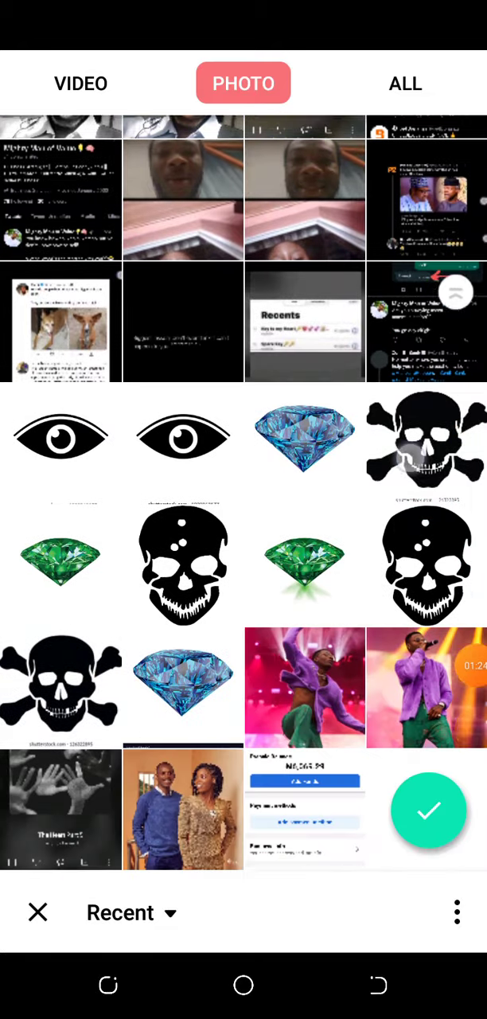
scroll("down", 3)
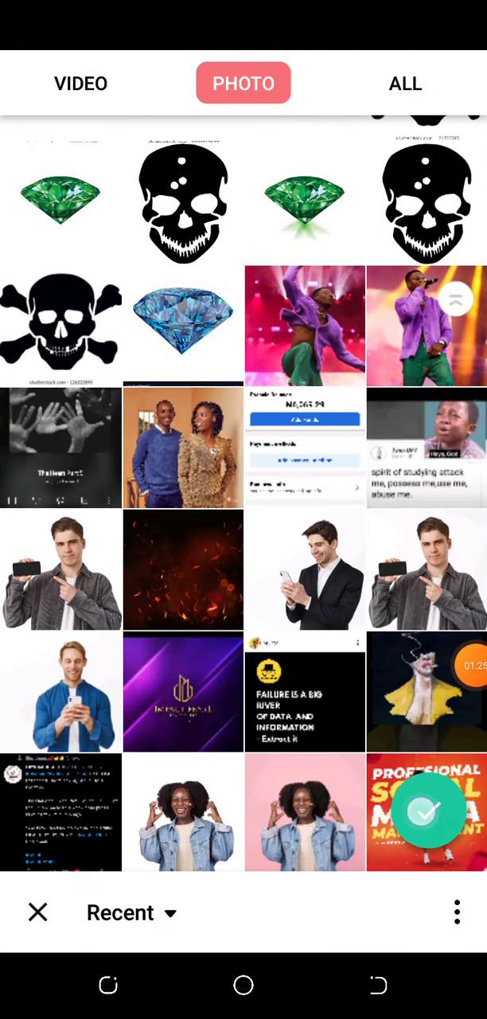
Import the selected emblem photos into the editor, then play and pause the preview
left_click(428, 810)
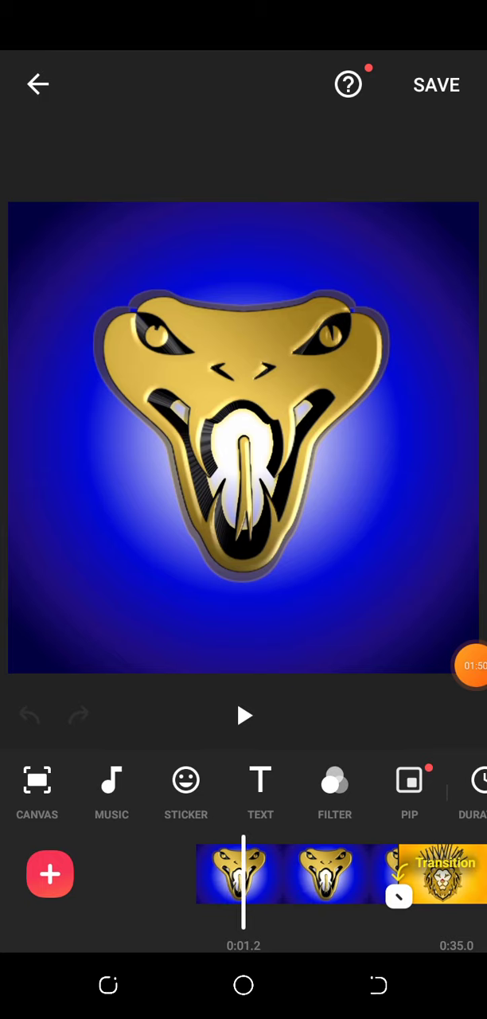
left_click(243, 716)
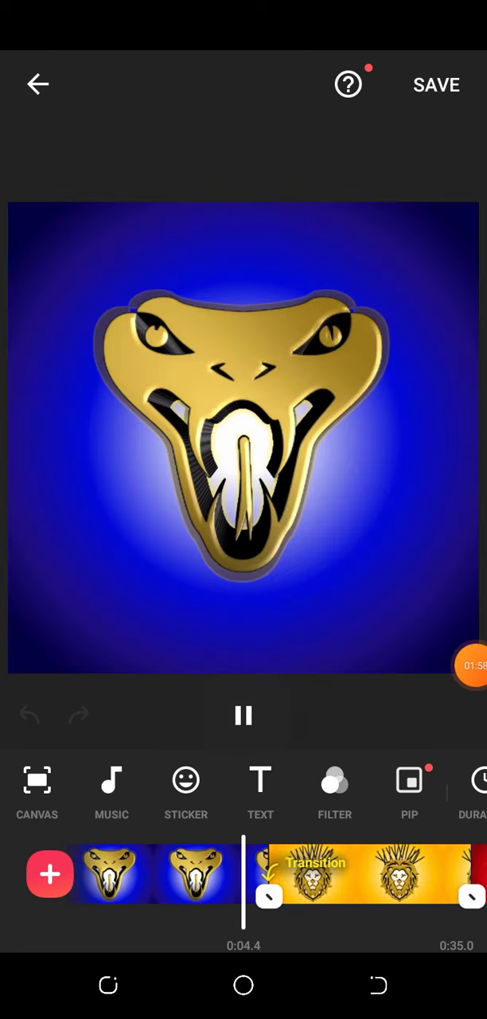
left_click(244, 716)
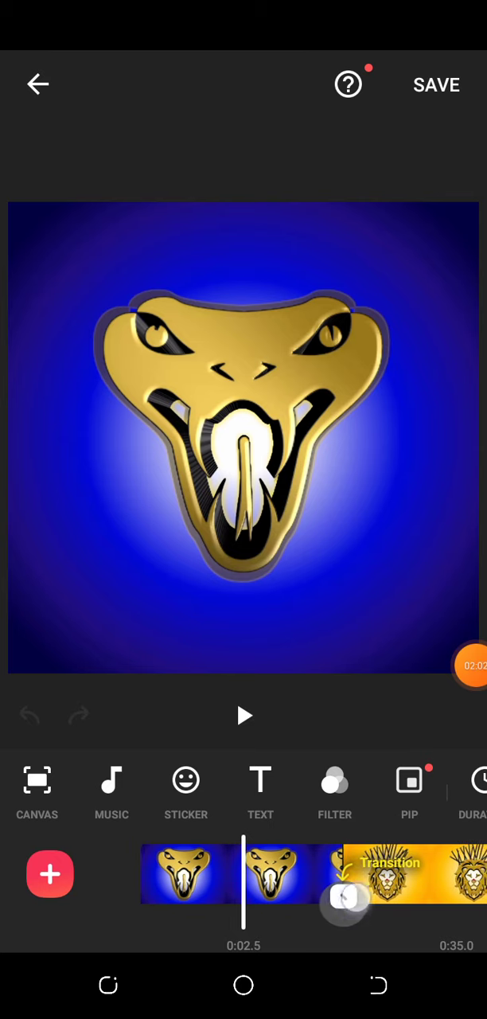
Pick a dissolve transition for the snake–lion cut and lengthen its duration
left_click(344, 875)
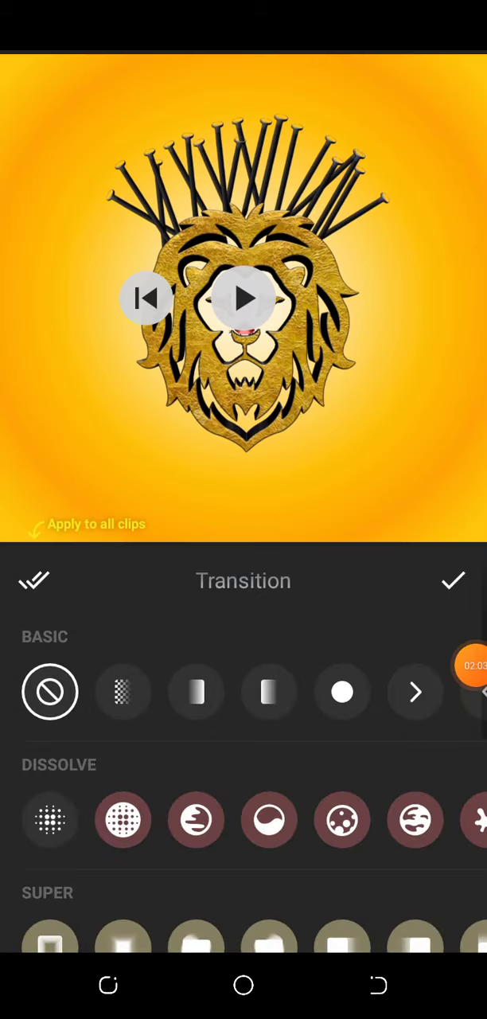
left_click(196, 693)
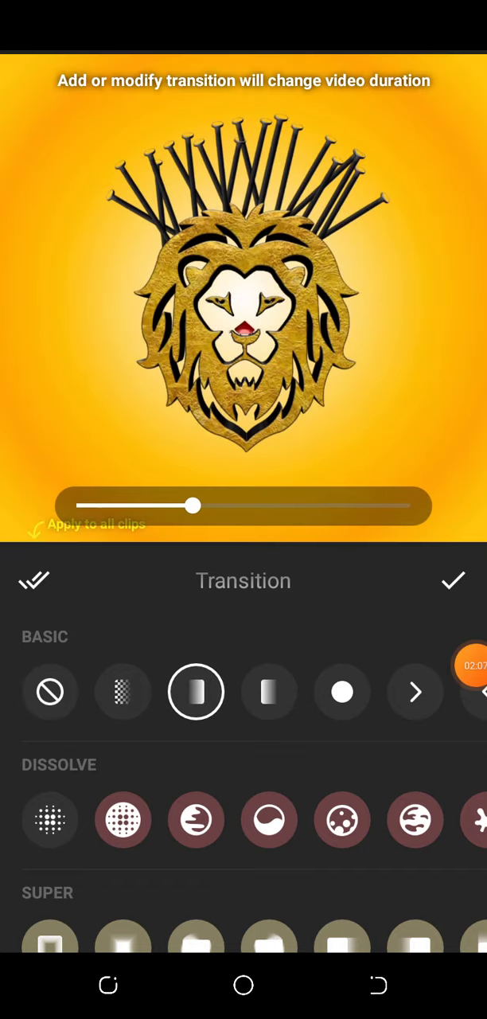
left_click_drag(194, 505, 237, 505)
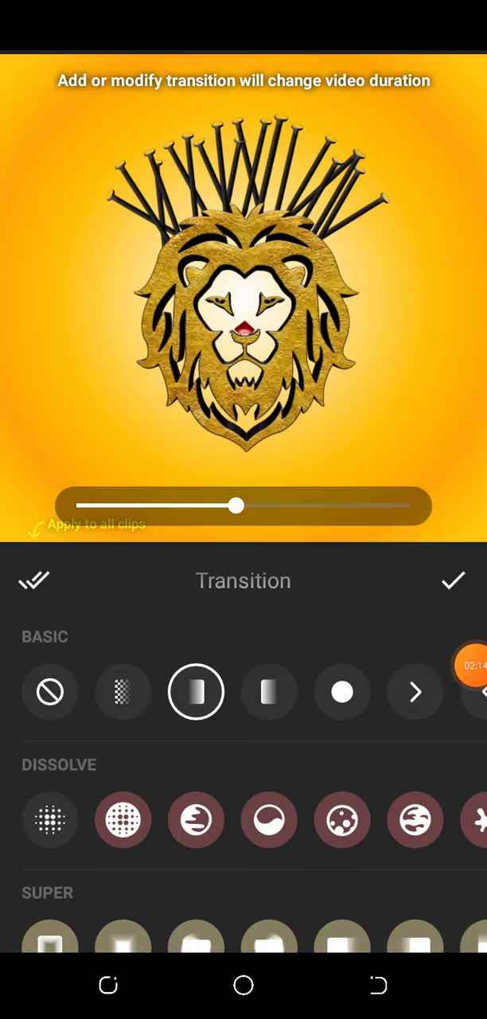
left_click(343, 692)
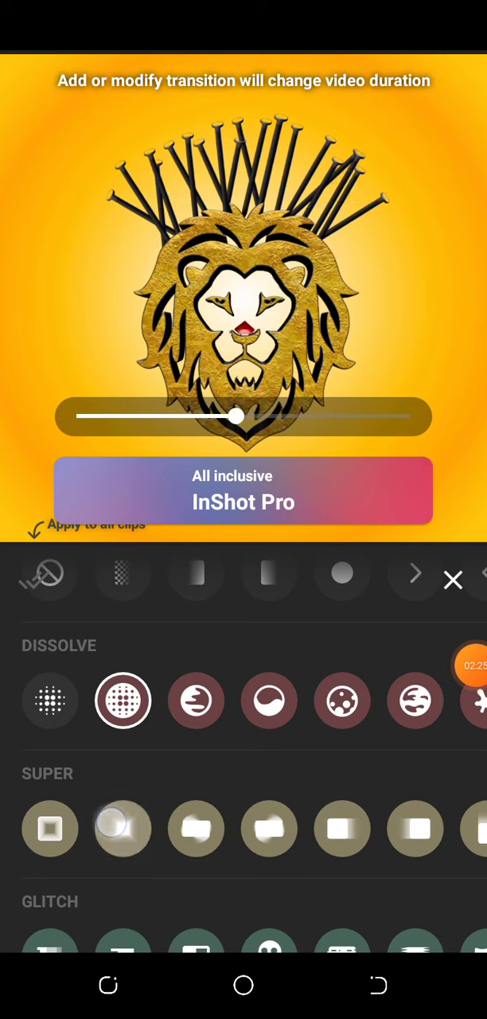
Preview four Super and three Glitch transitions on the snake–lion cut
left_click(122, 830)
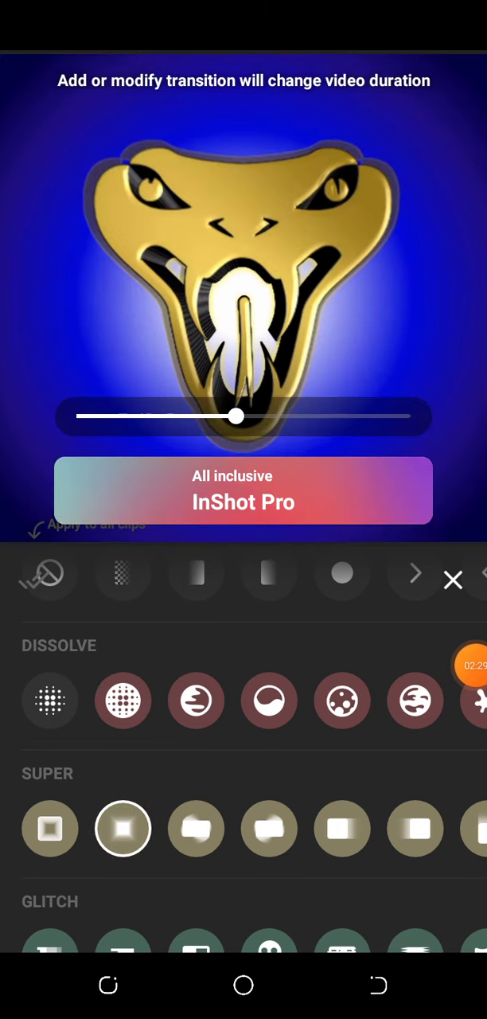
left_click(196, 829)
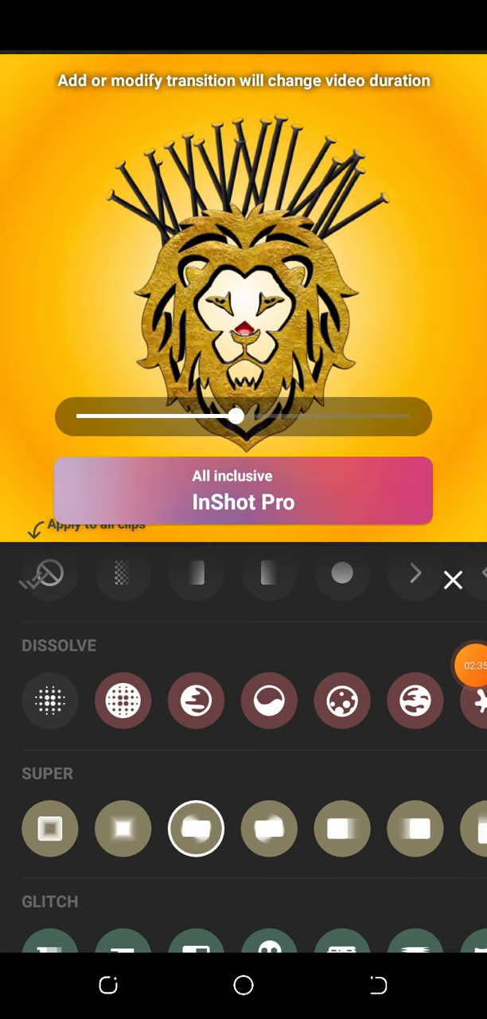
left_click(270, 829)
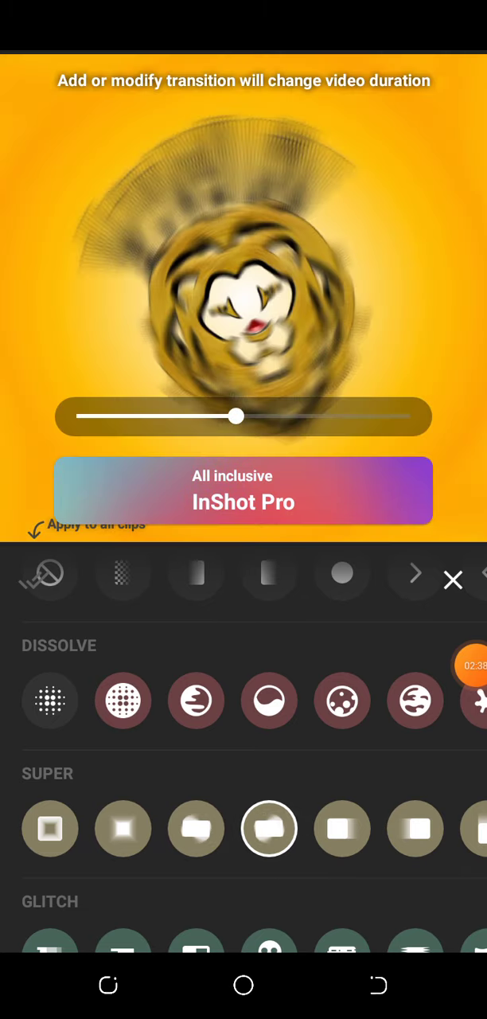
left_click(343, 829)
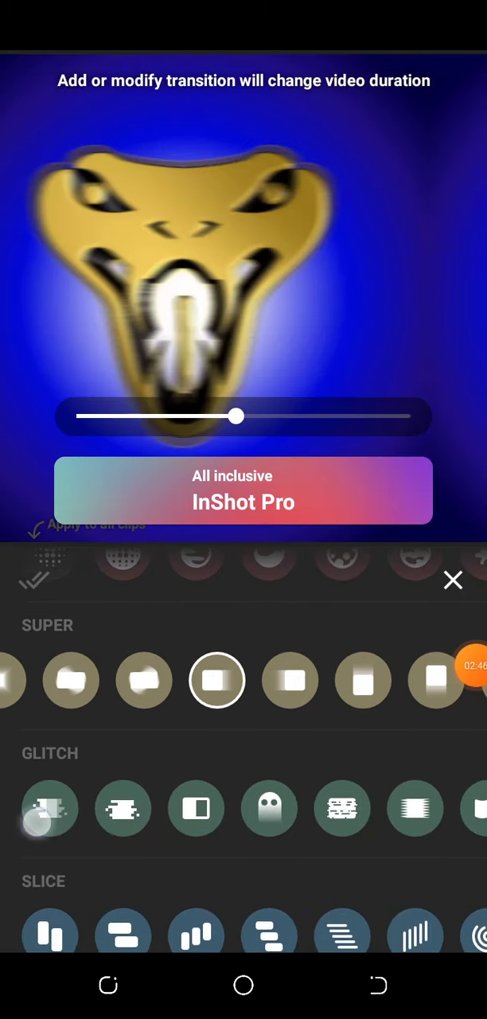
left_click(50, 808)
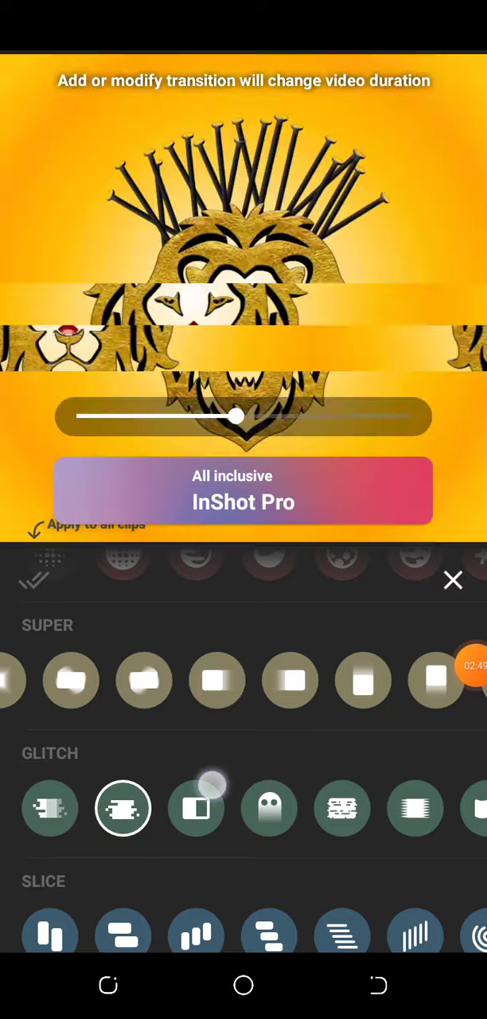
left_click(196, 809)
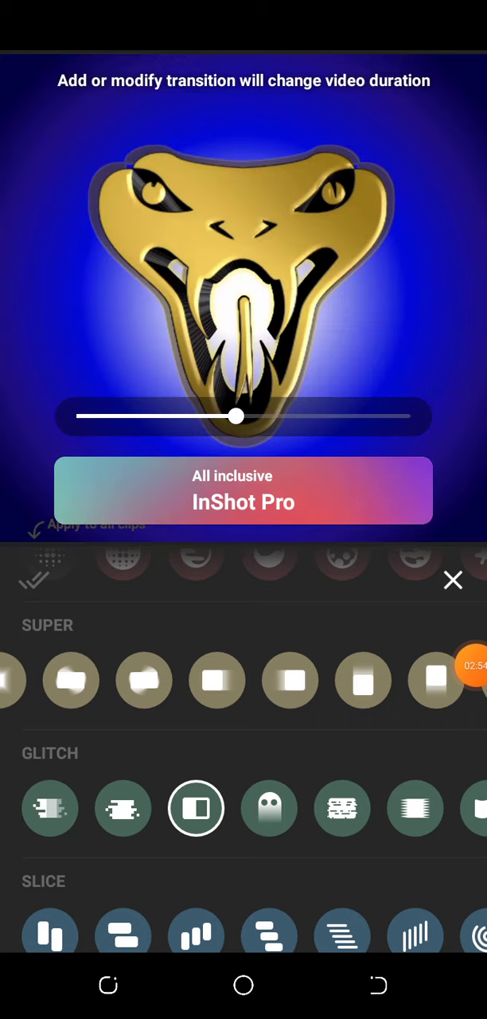
left_click(269, 809)
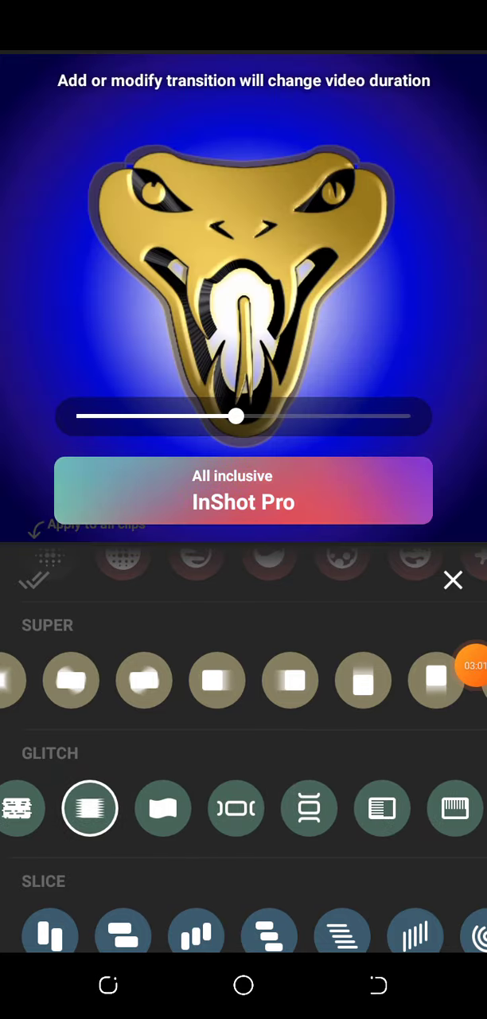
Preview glitch, slice and light styles, then choose the basic fade transition
left_click(162, 809)
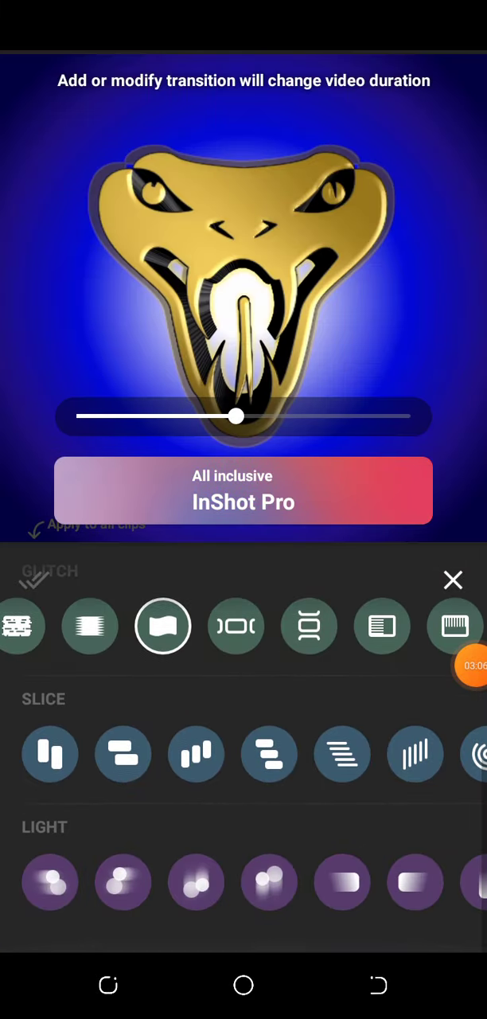
left_click(50, 755)
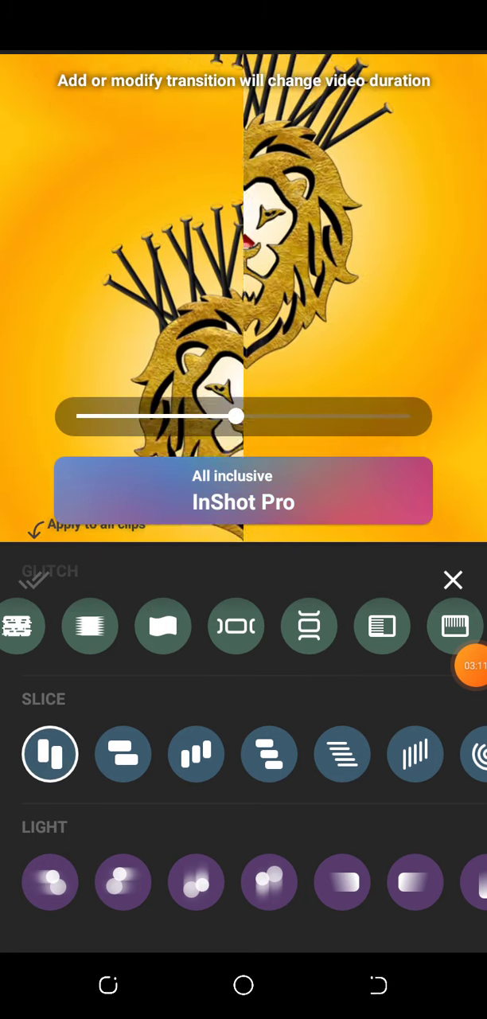
left_click(195, 884)
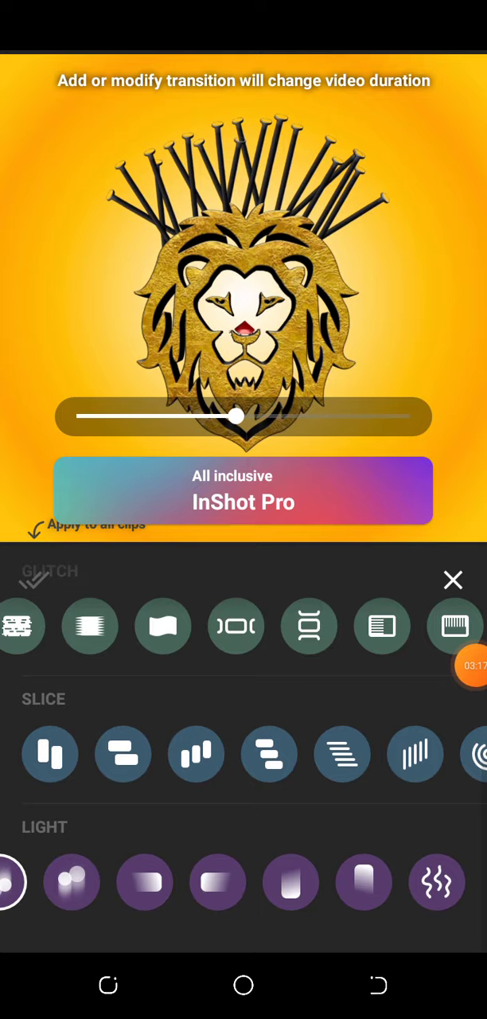
left_click(437, 883)
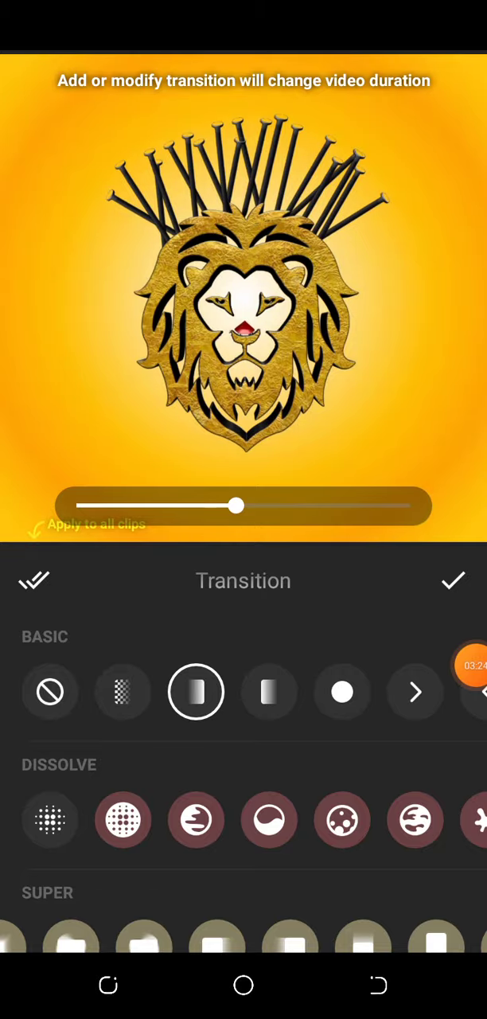
Lengthen the fade transition and apply it to every clip cut
left_click_drag(236, 505, 297, 506)
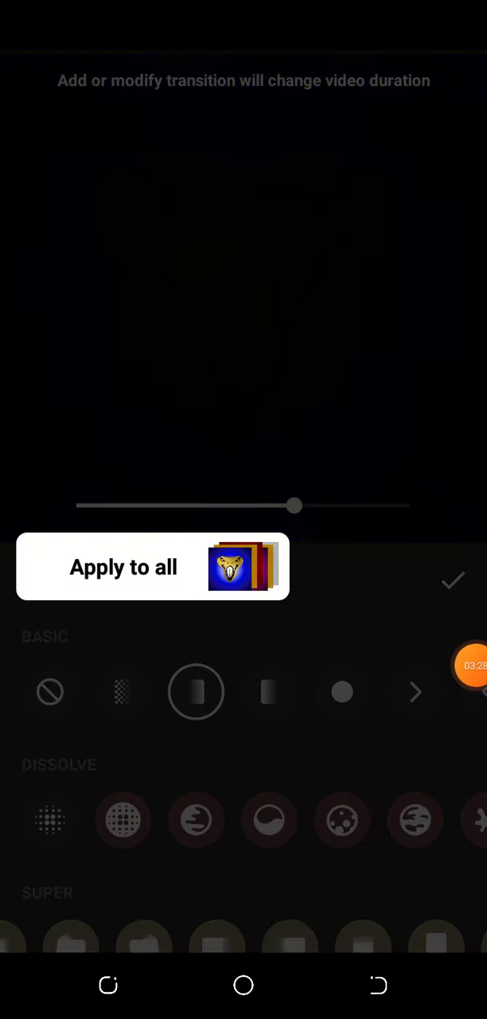
left_click(452, 582)
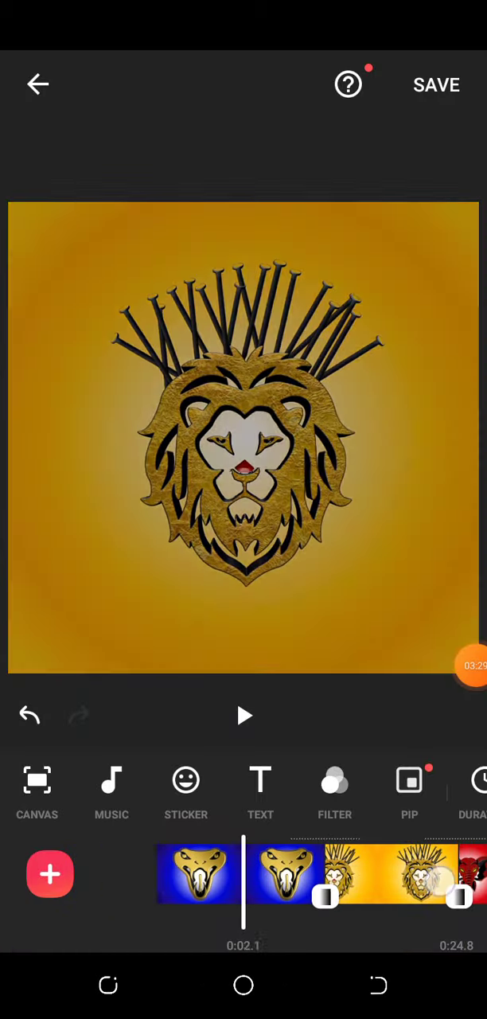
left_click(326, 898)
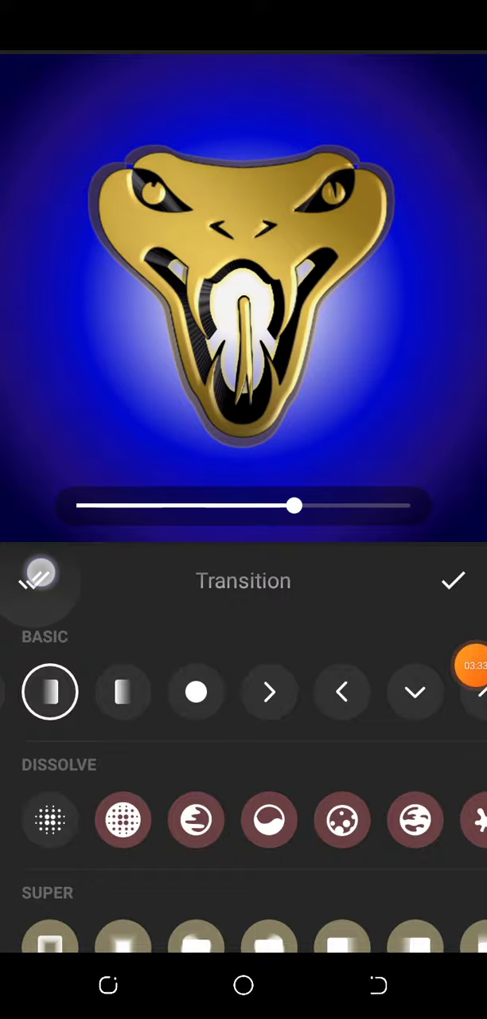
left_click(39, 575)
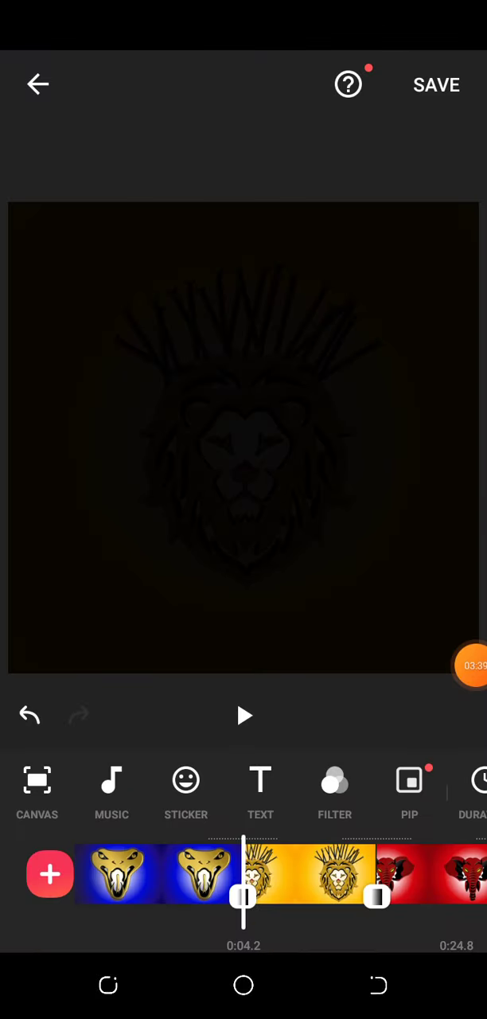
left_click(244, 716)
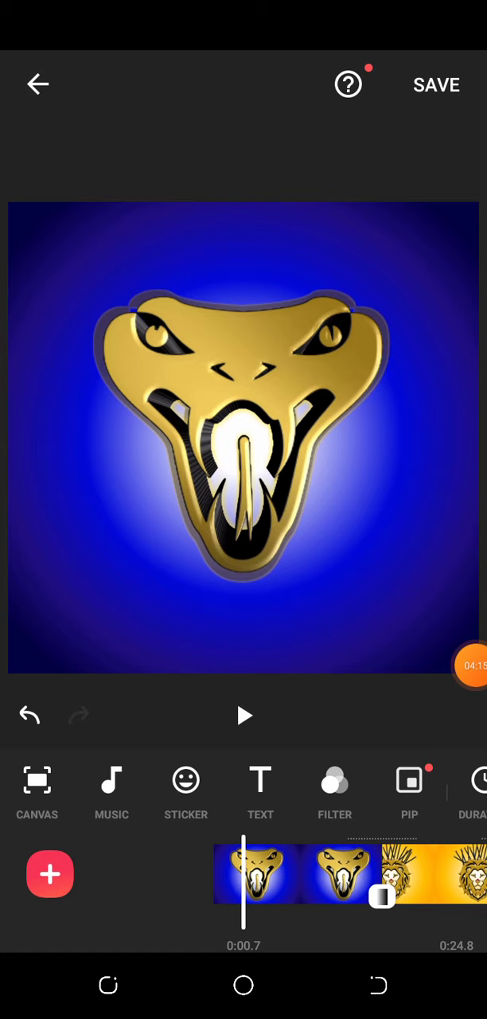
Leave the InShot project and launch Google Photos
left_click(474, 666)
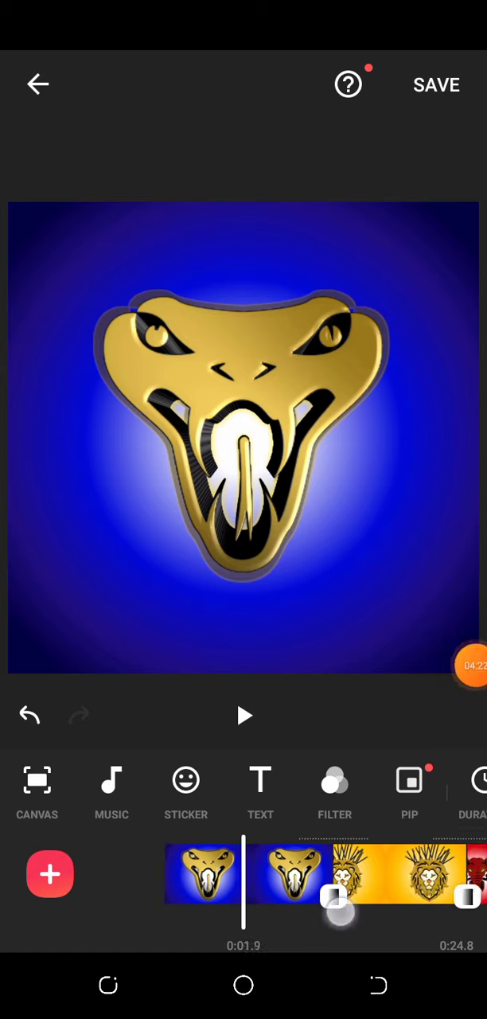
left_click(436, 85)
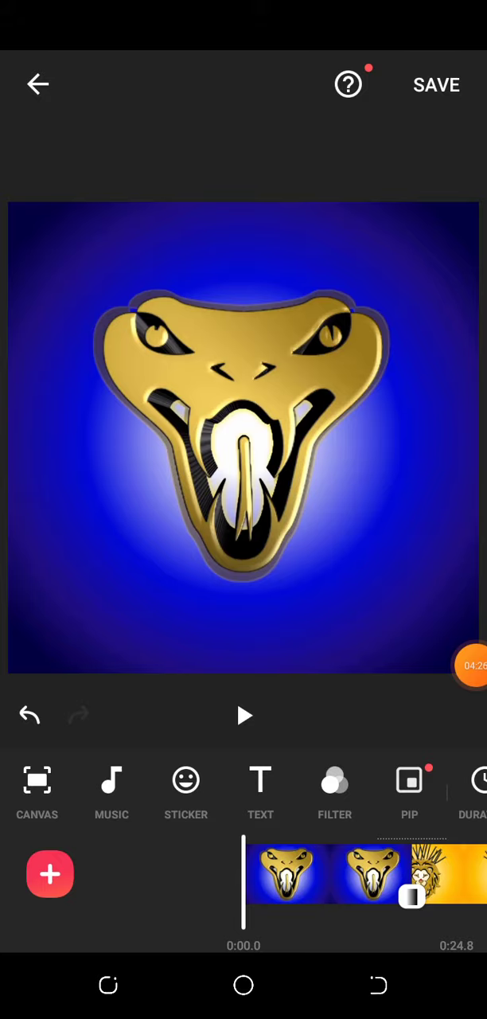
left_click(436, 85)
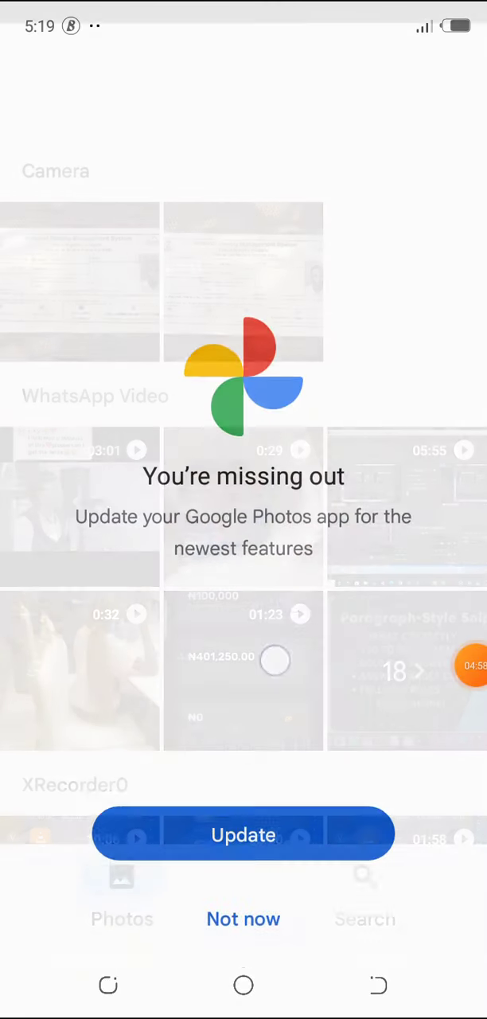
Dismiss the Google Photos update prompt and scroll to the inshot album
left_click(243, 919)
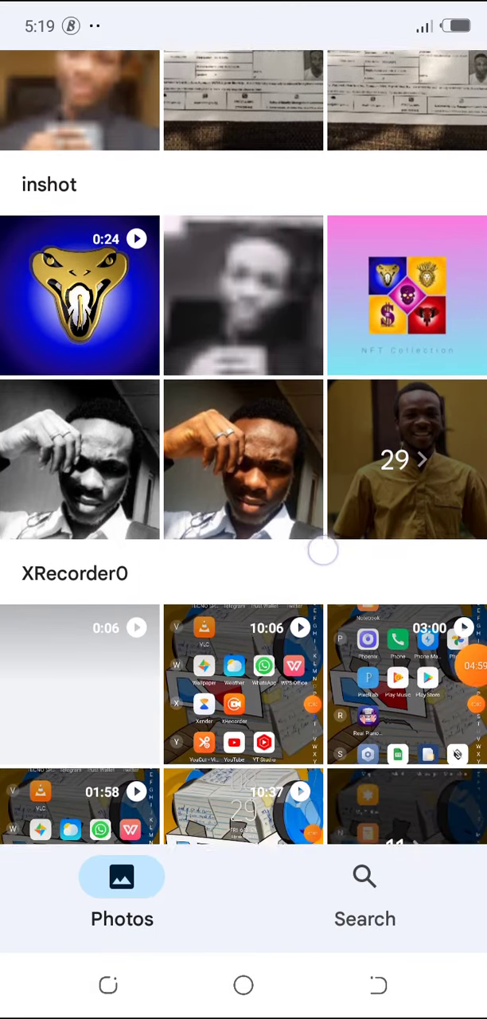
scroll("down", 3)
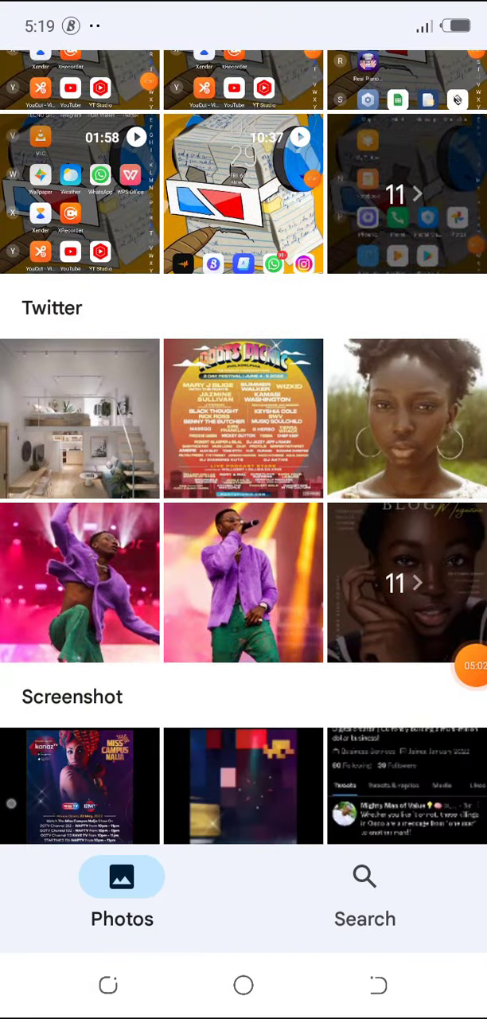
scroll("down", 3)
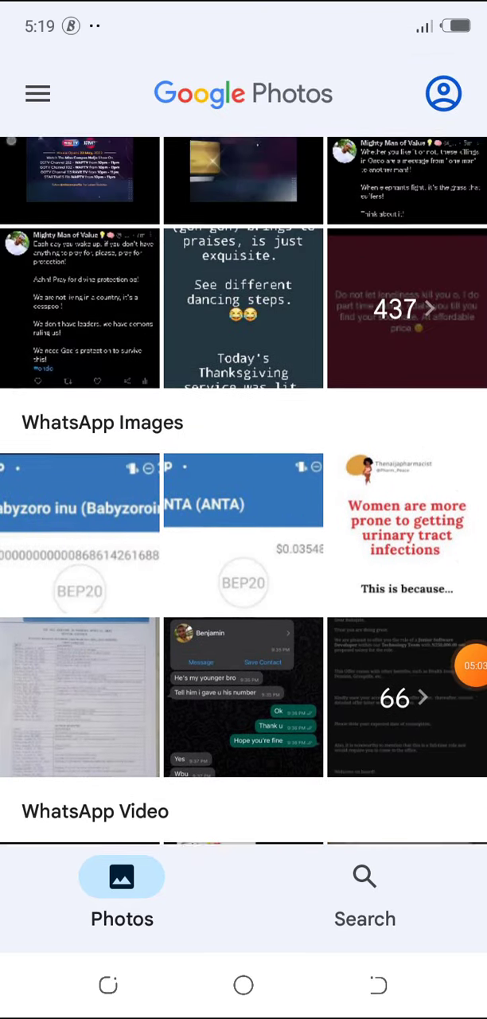
scroll("down", 3)
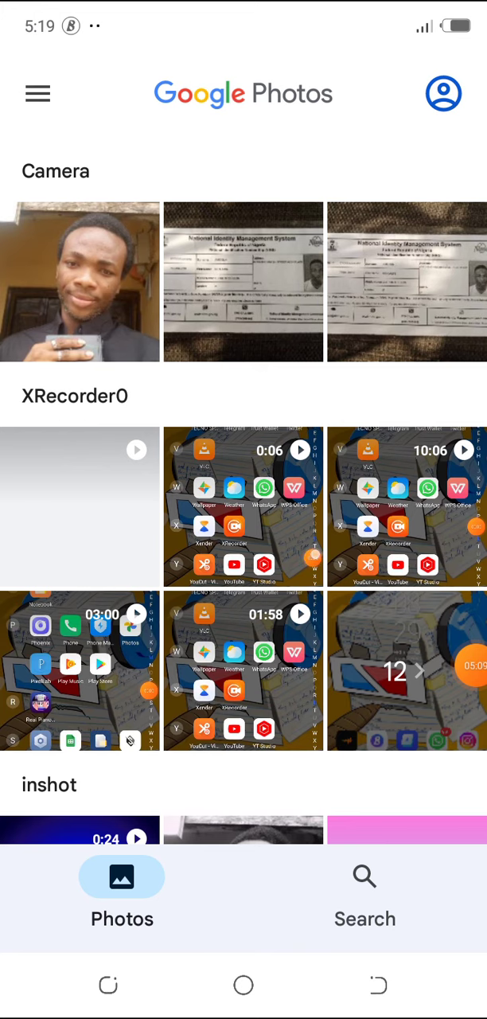
scroll("down", 3)
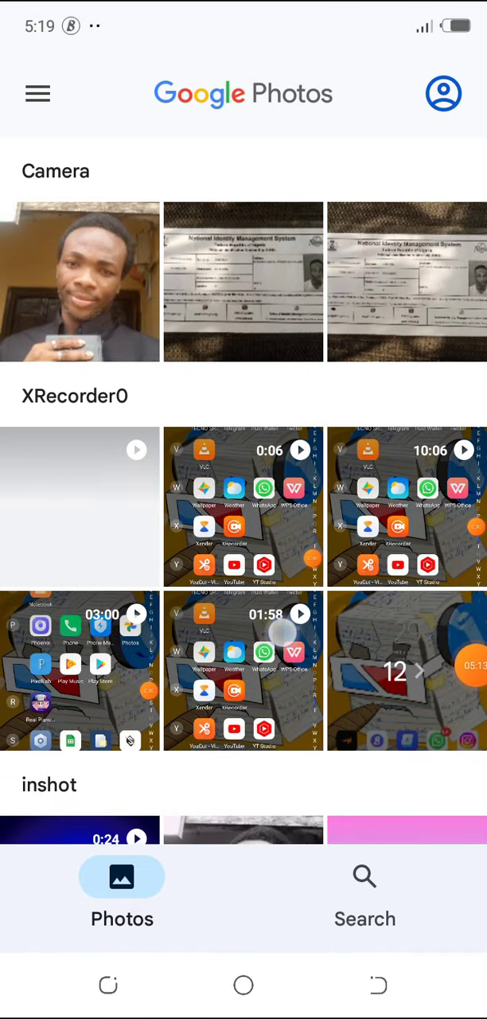
scroll("down", 3)
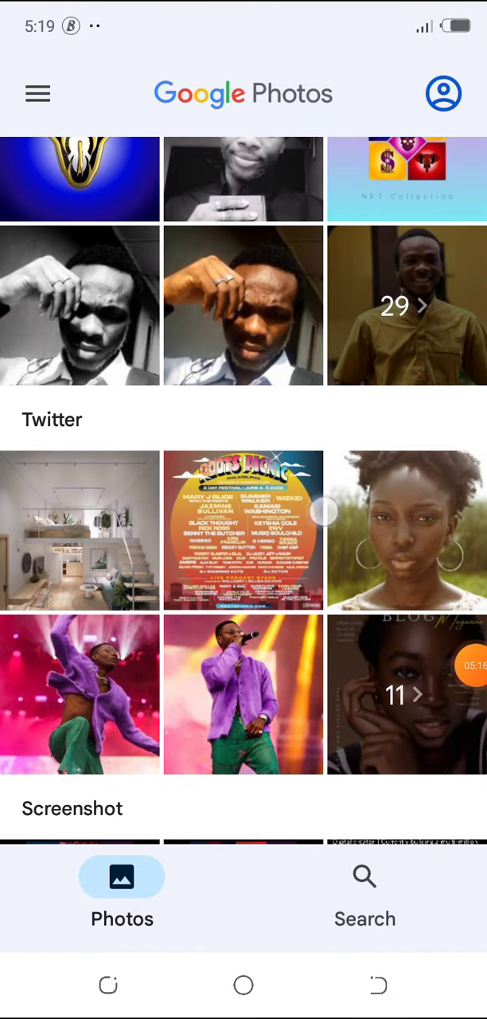
left_click(79, 179)
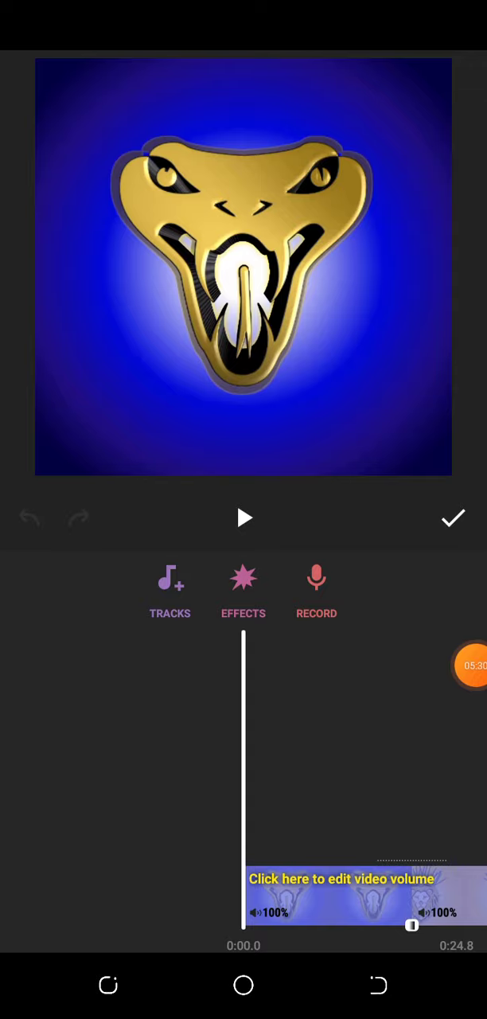
Open Music and browse My Music to add My Track (1)
left_click(169, 589)
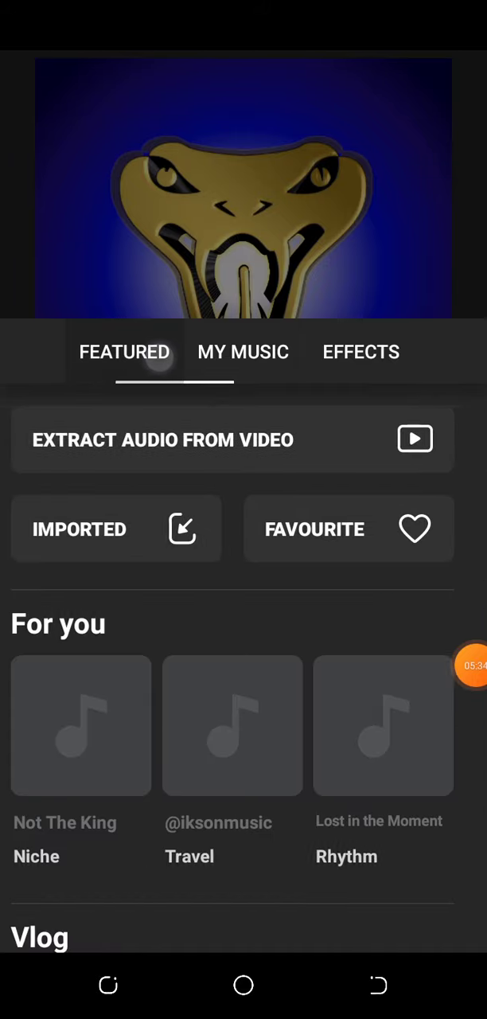
left_click(243, 352)
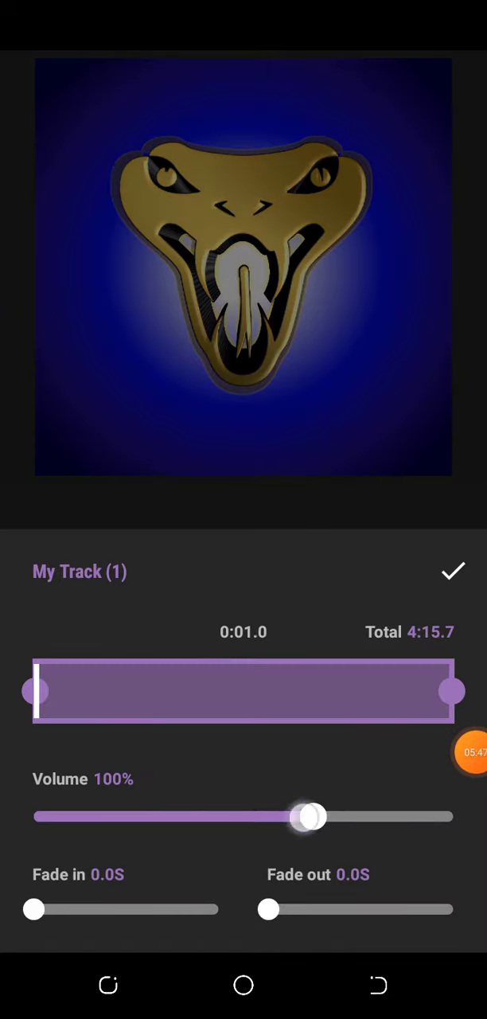
Set music volume to 22%, fade-in to 61.4S and fade-out to 127.8S, then confirm
left_click_drag(311, 817, 70, 817)
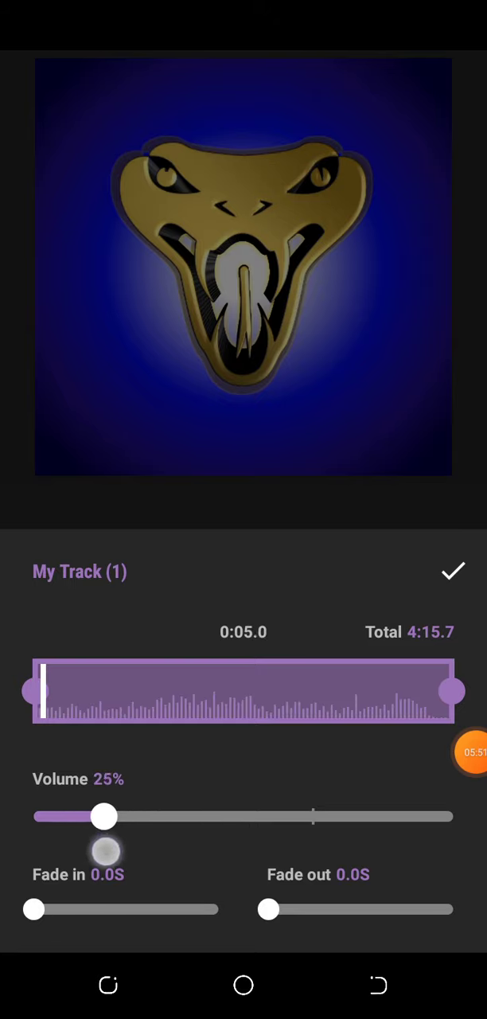
left_click_drag(103, 817, 95, 816)
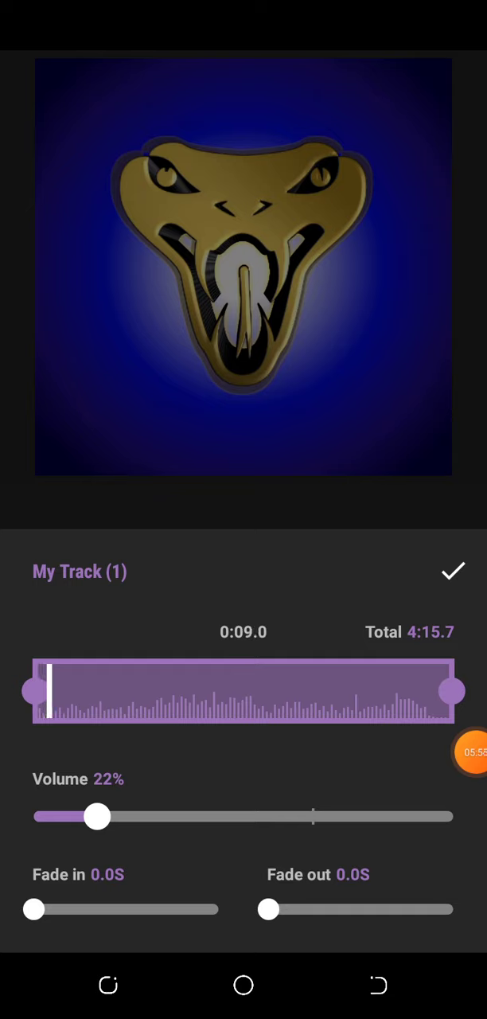
left_click_drag(34, 910, 113, 909)
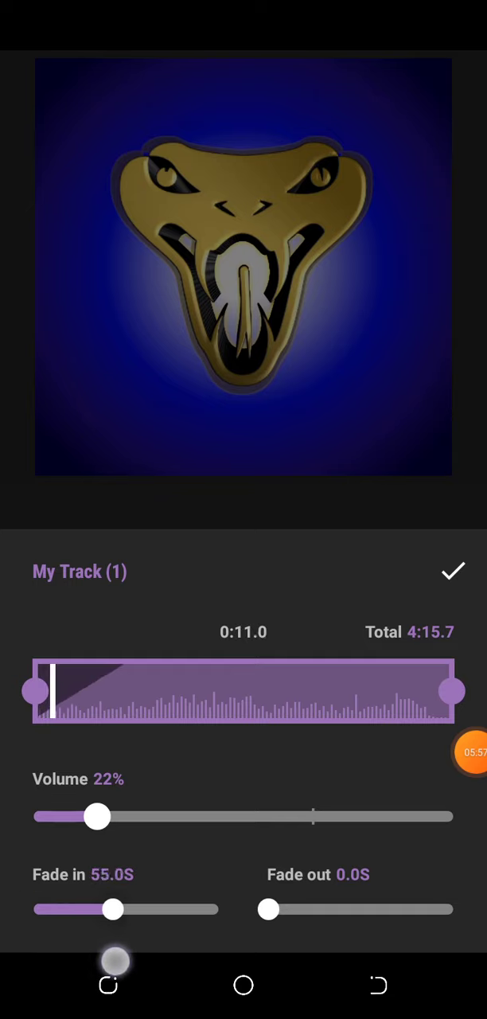
left_click_drag(113, 909, 122, 910)
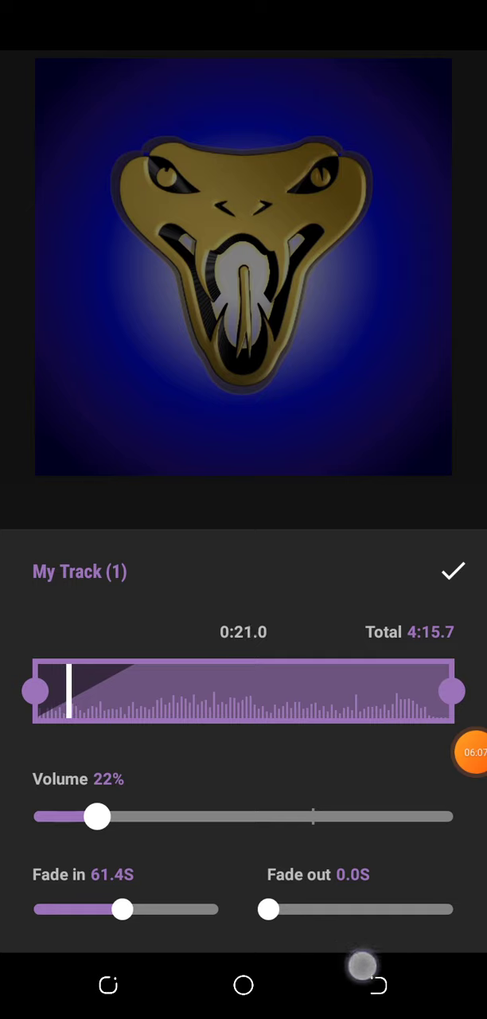
left_click_drag(271, 909, 454, 909)
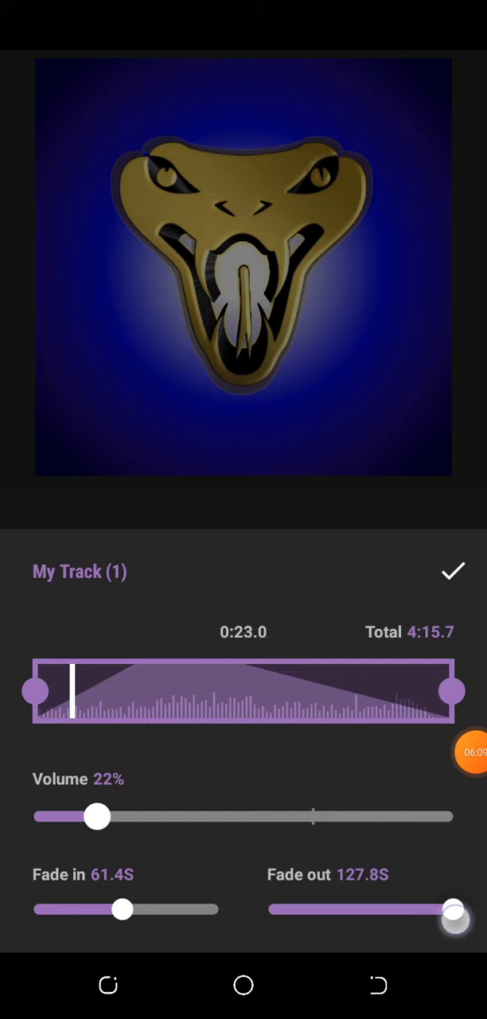
left_click(453, 571)
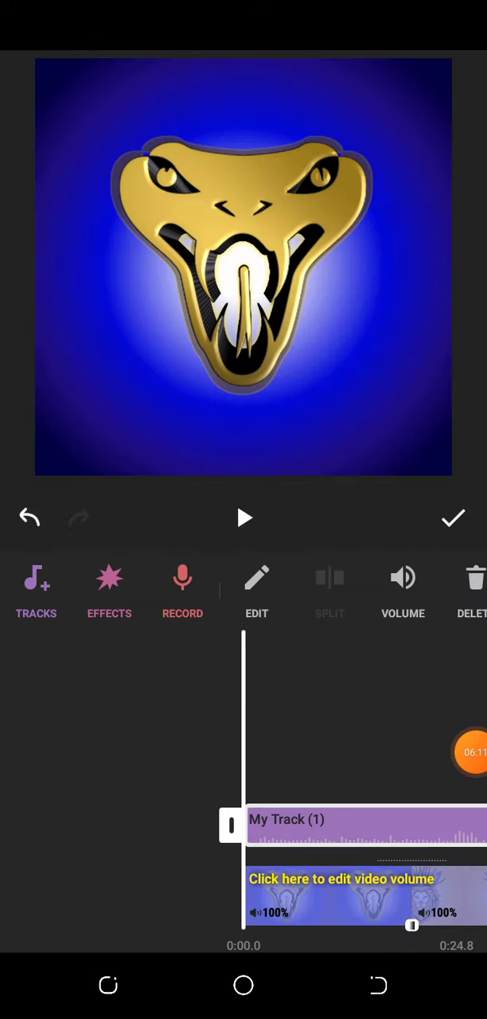
Reopen My Track (1) settings and cut its fade-in to 5.1S
left_click(244, 517)
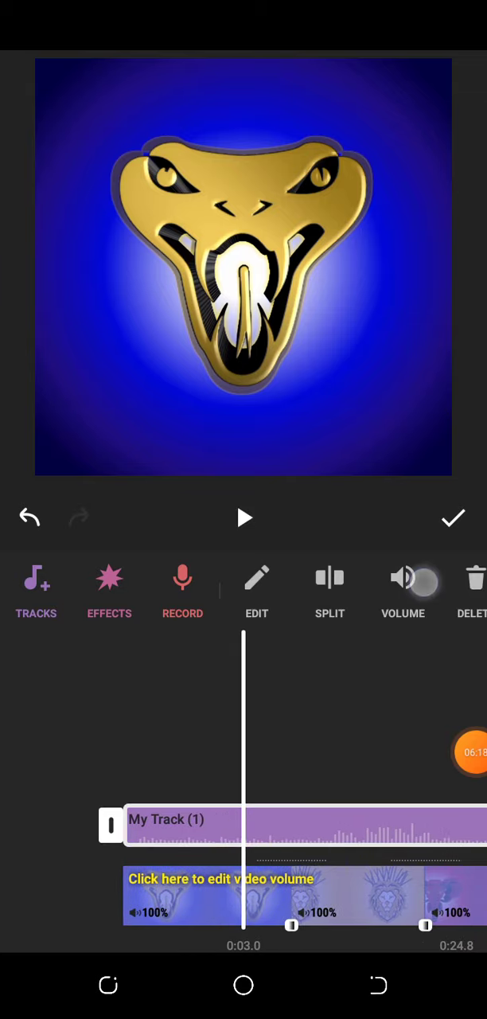
left_click(403, 577)
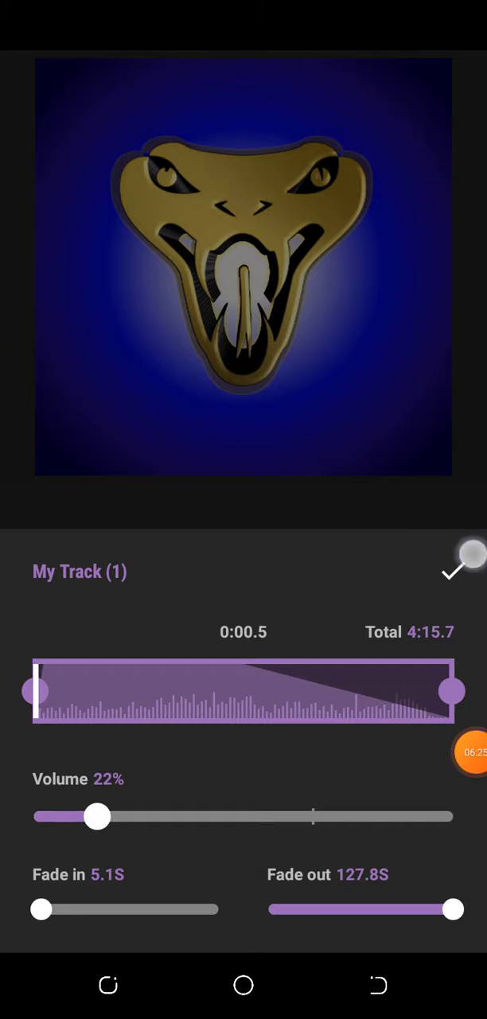
left_click(454, 572)
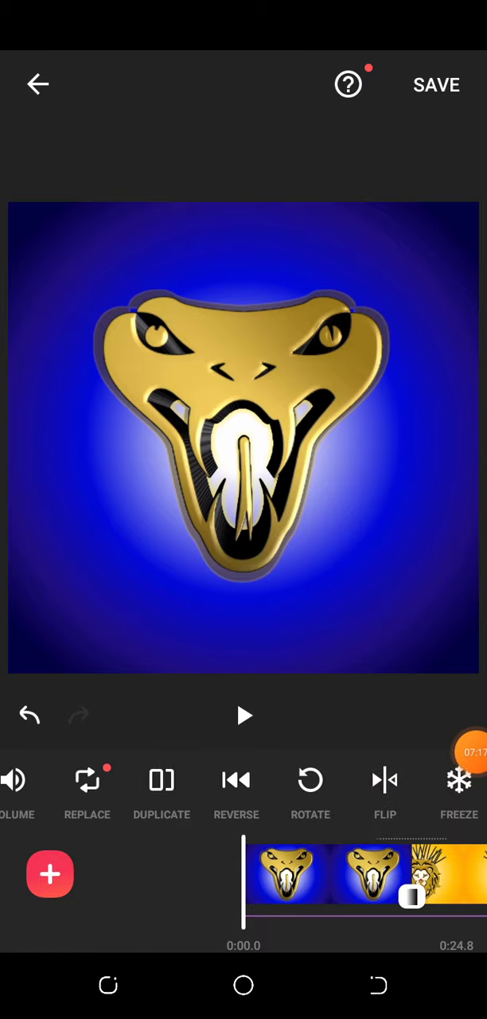
Add a text caption reading 'NFT collection'
left_click(49, 875)
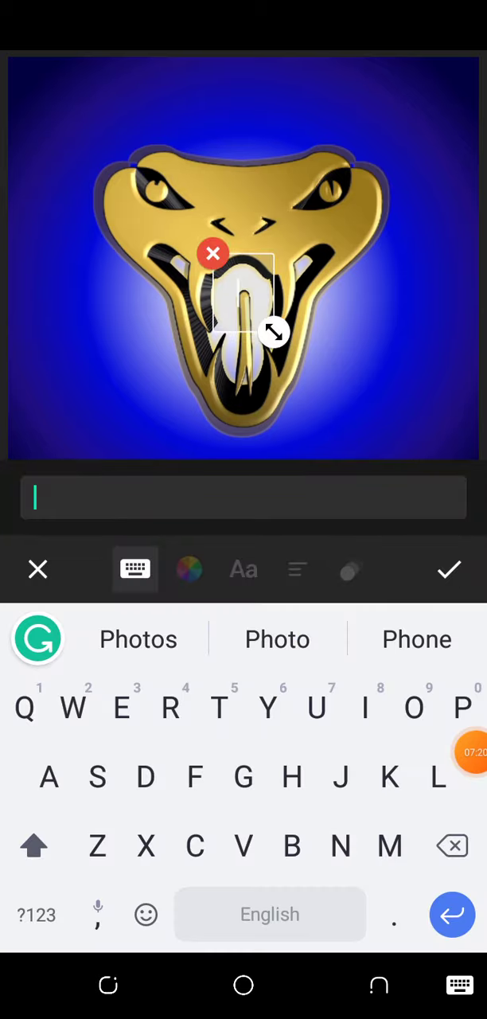
type("N")
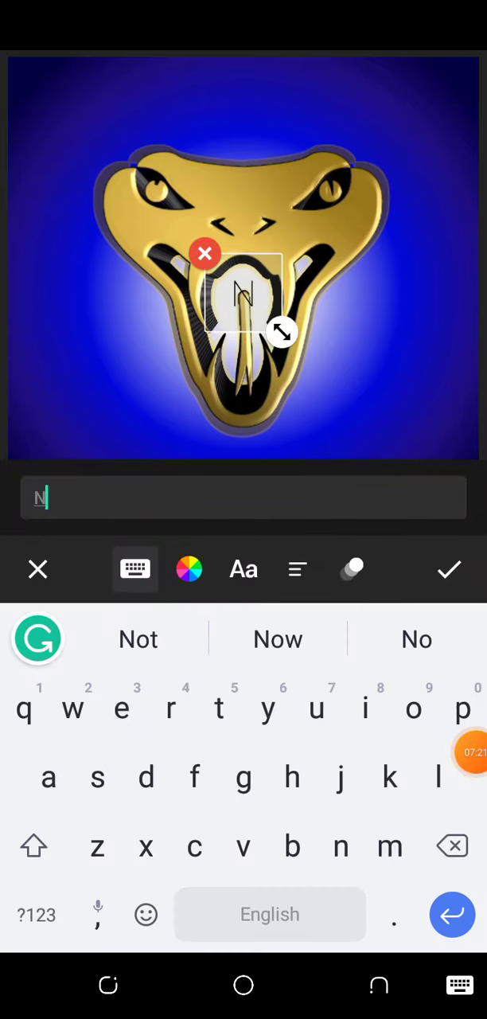
type("FT co")
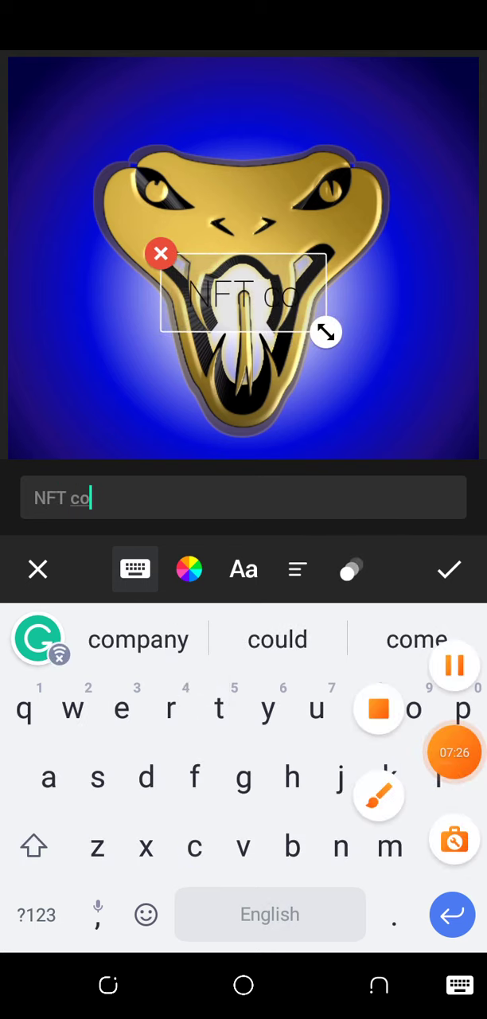
type("llection")
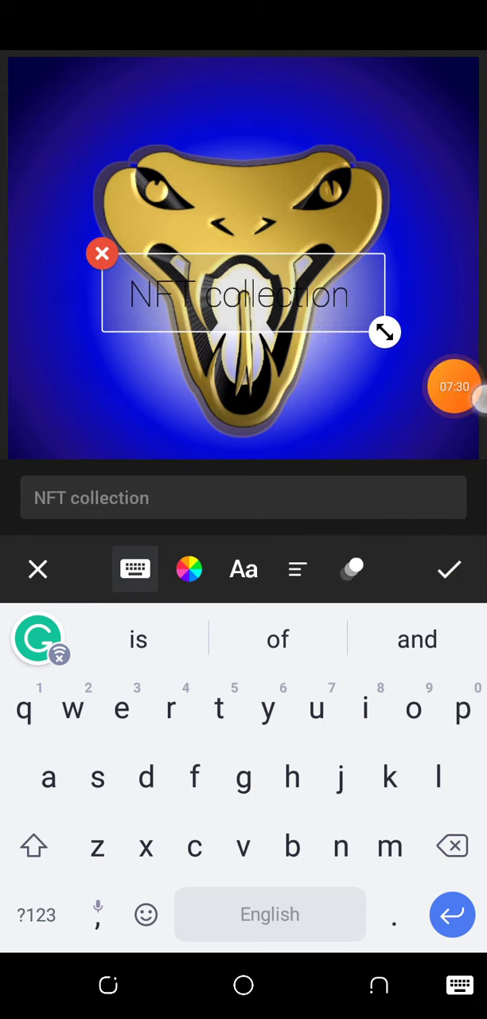
left_click(449, 568)
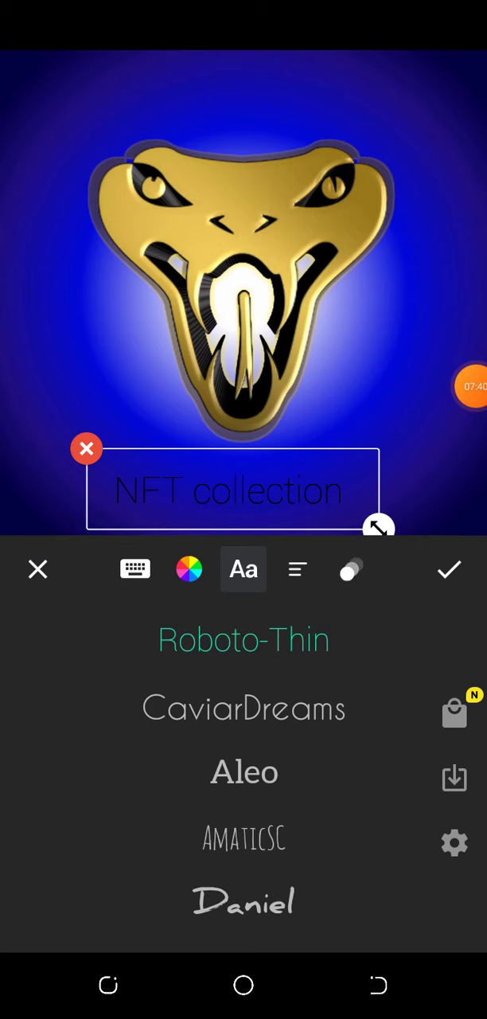
Make the 'NFT collection' caption white
left_click(189, 569)
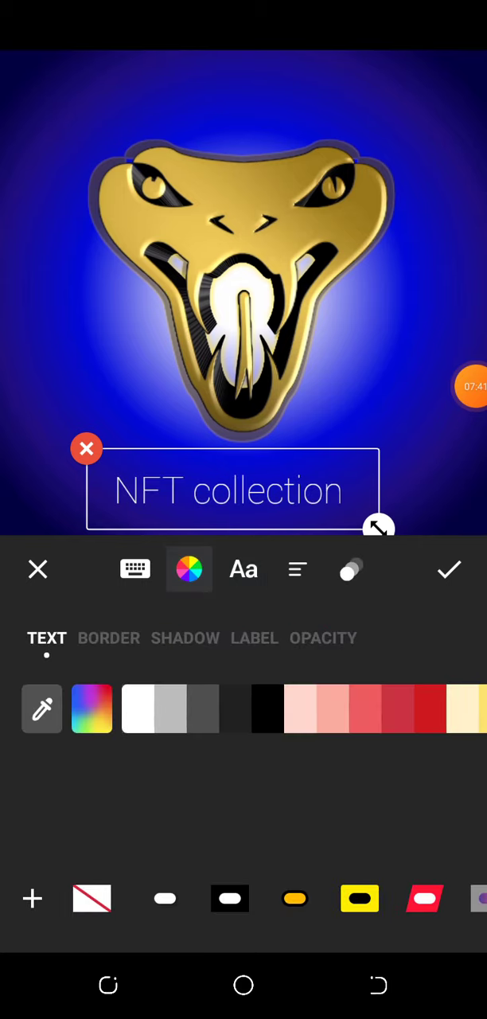
left_click(449, 569)
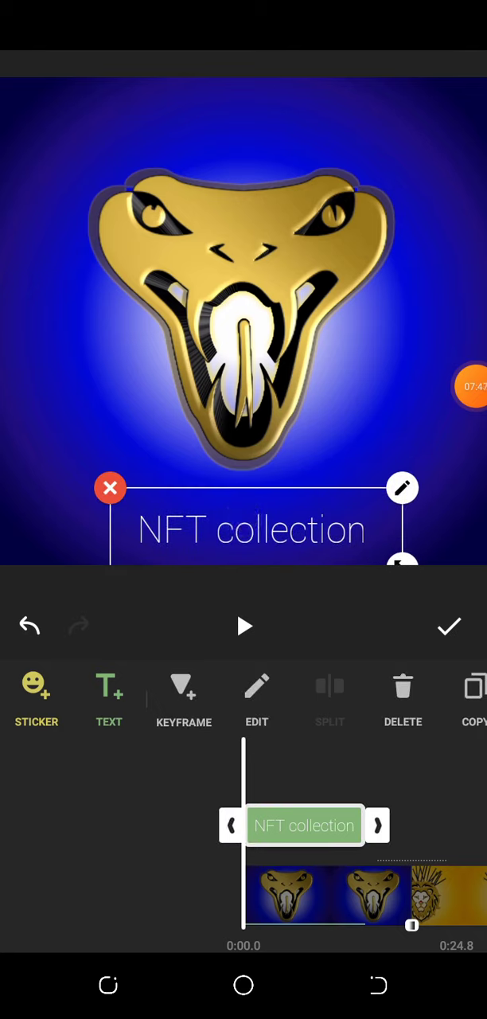
Apply the caption, then play and pause a preview of the slideshow
left_click(449, 626)
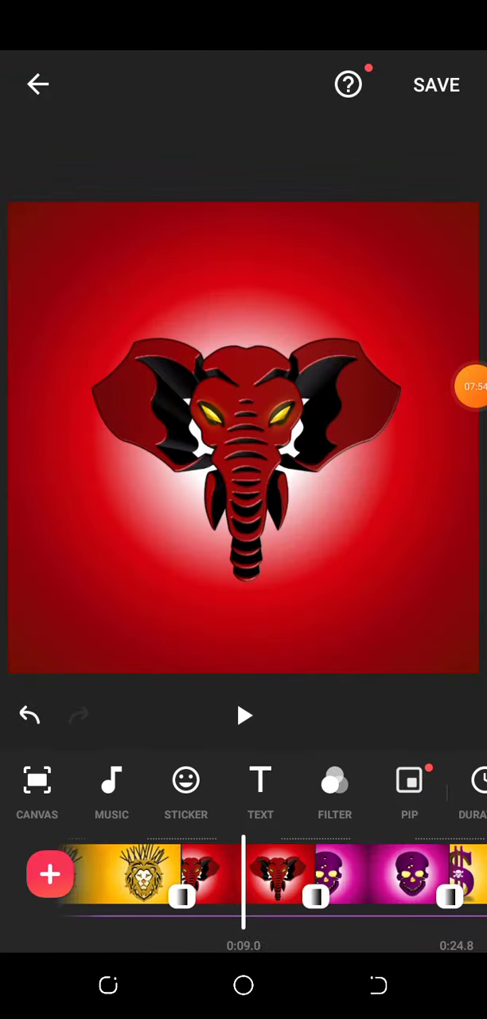
left_click(244, 716)
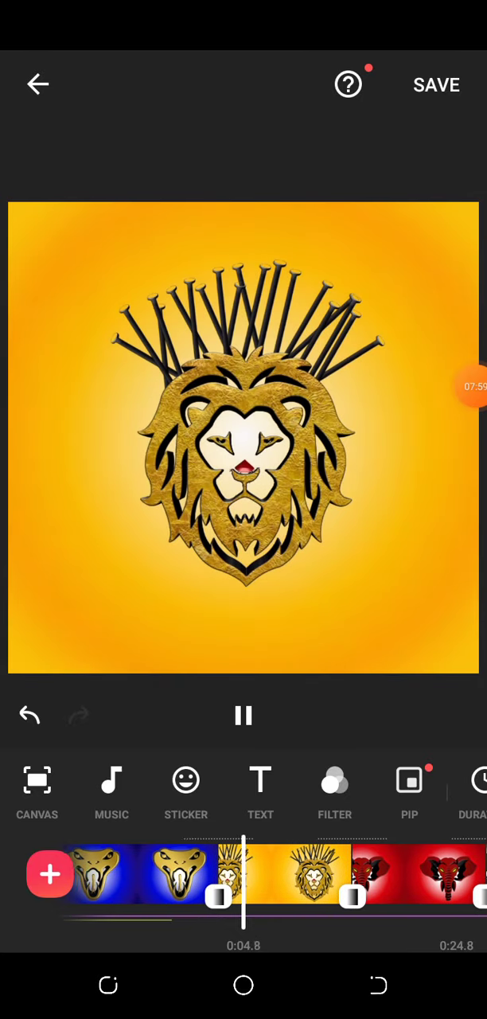
left_click(244, 715)
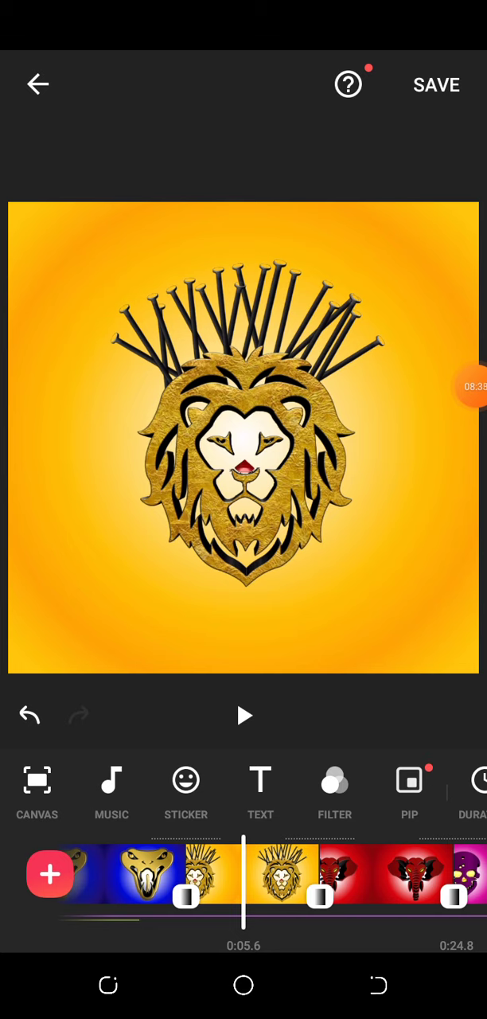
left_click(436, 84)
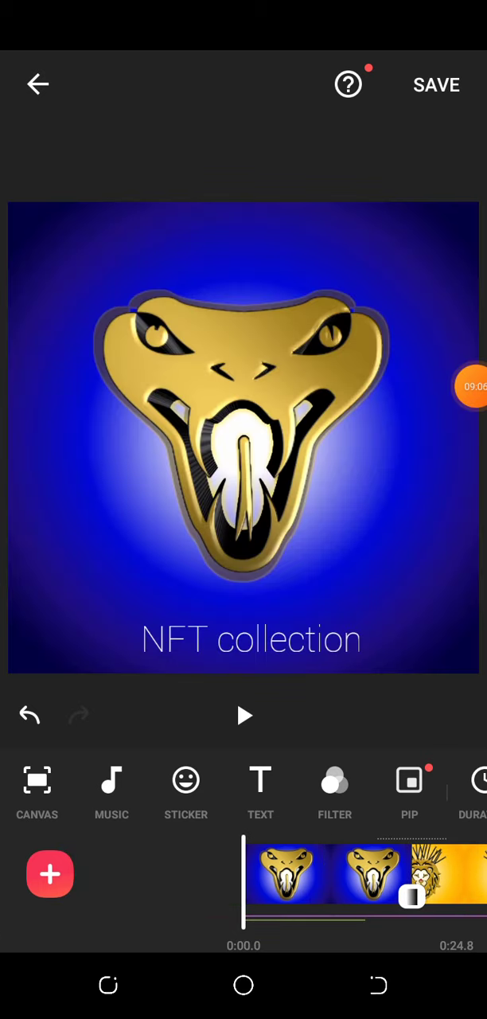
Cancel the first conversion, then export the slideshow at 1080p and 30fps
left_click(436, 85)
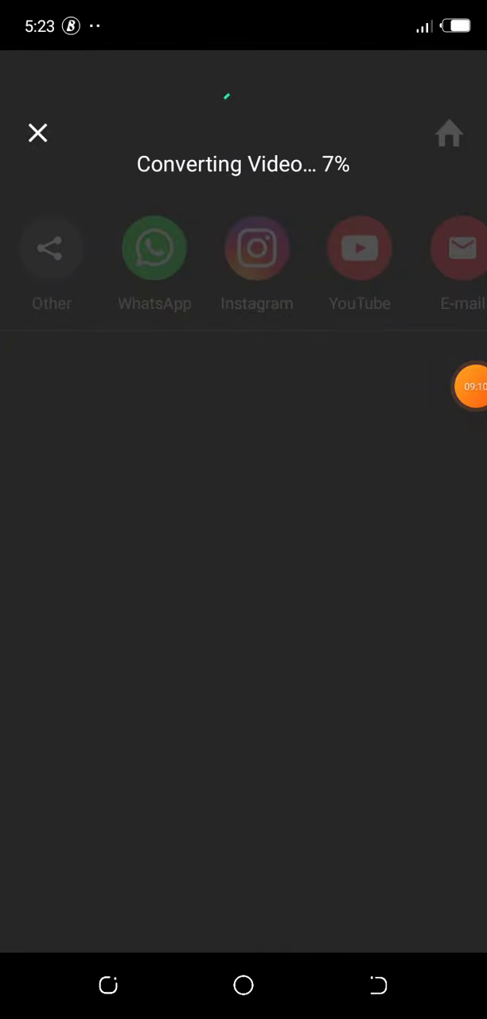
left_click(38, 132)
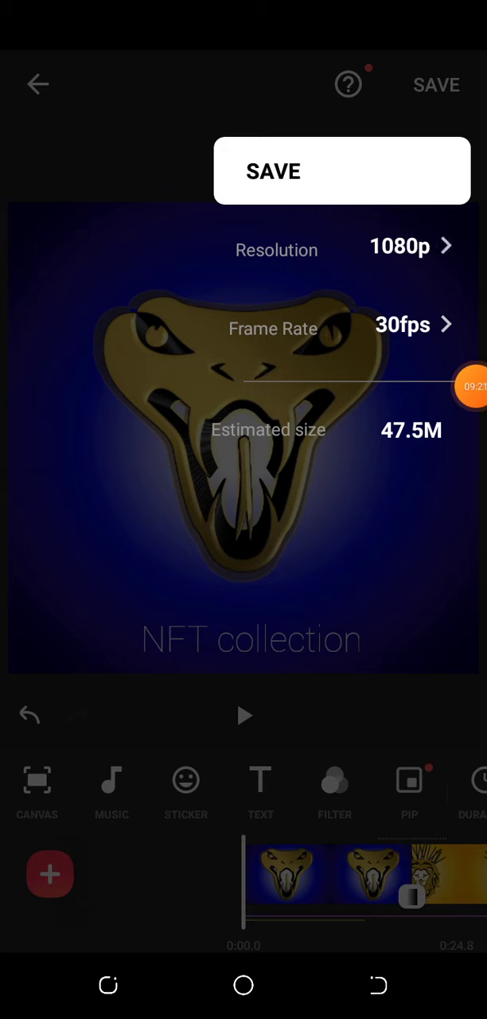
left_click(272, 170)
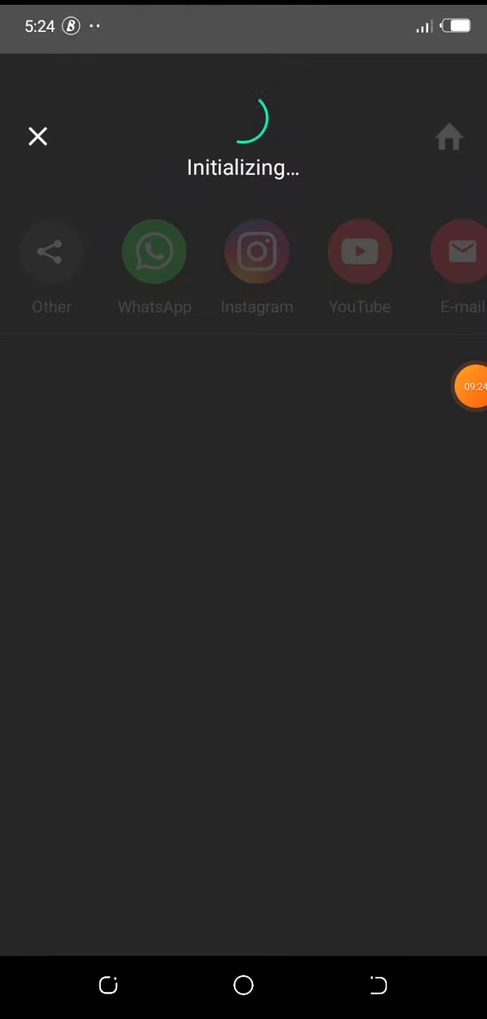